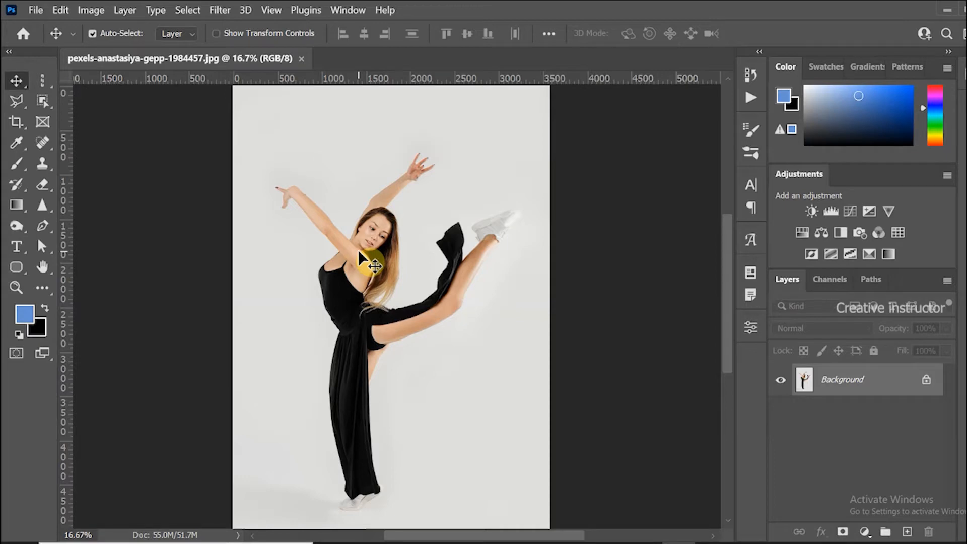
mouse_move(127, 111)
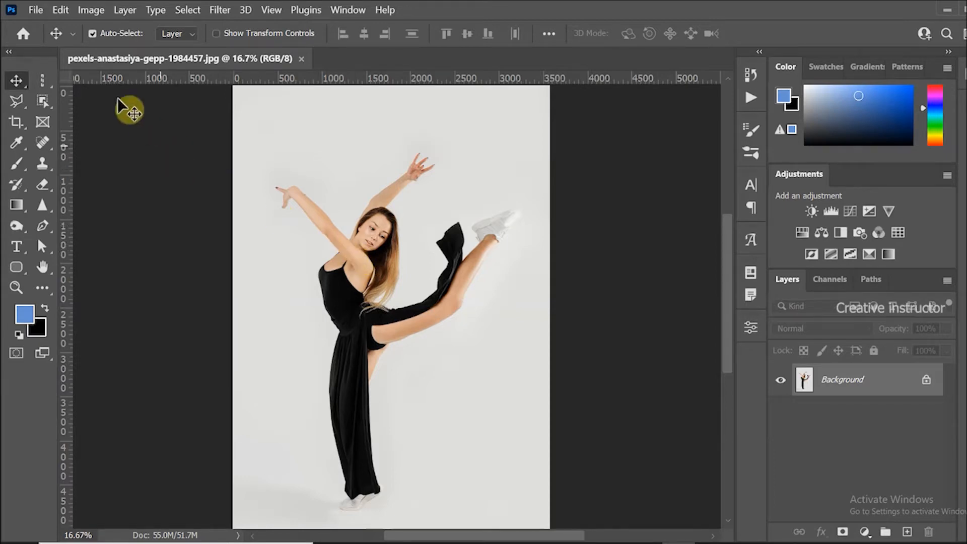
- Resize the dancer photo to 667 × 1000 pixels via Image Size
left_click(91, 10)
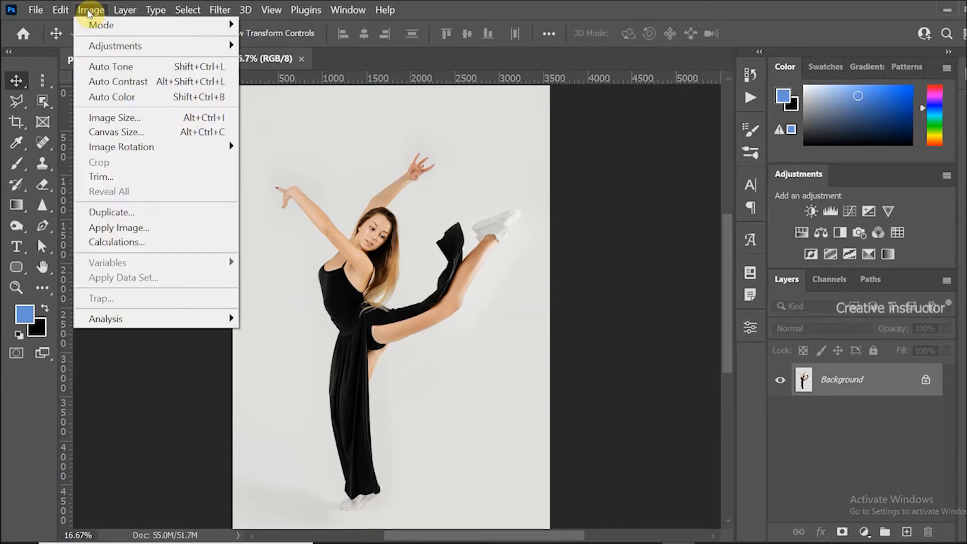
left_click(114, 118)
type("1000")
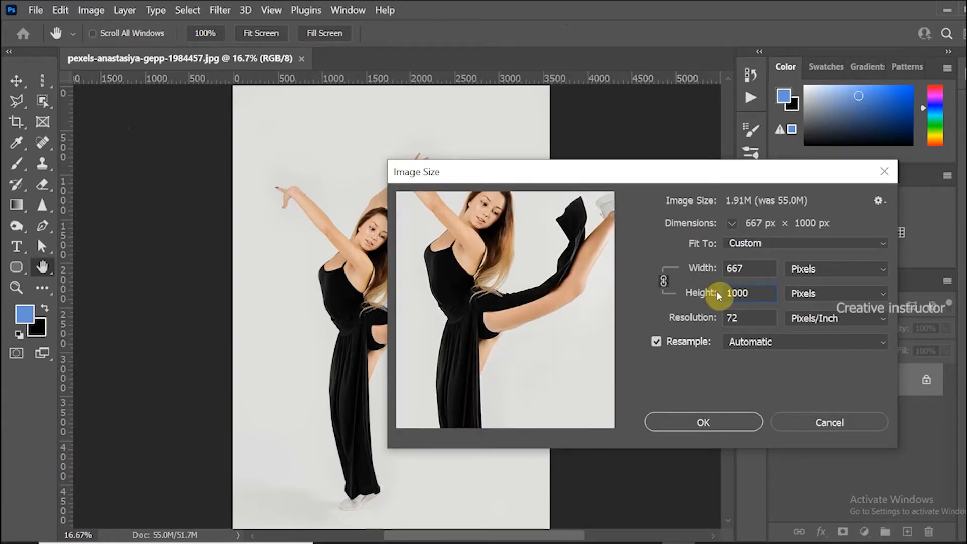
left_click(702, 422)
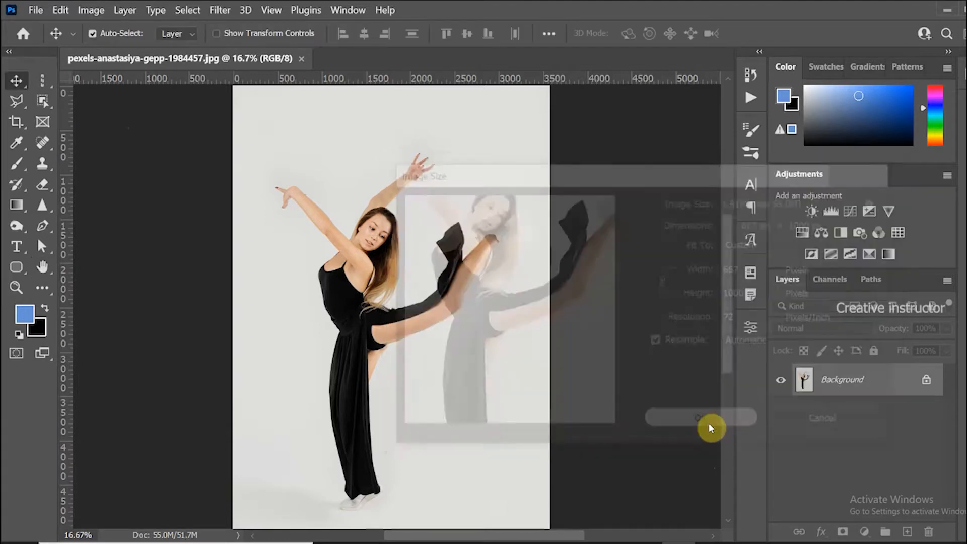
left_click(700, 417)
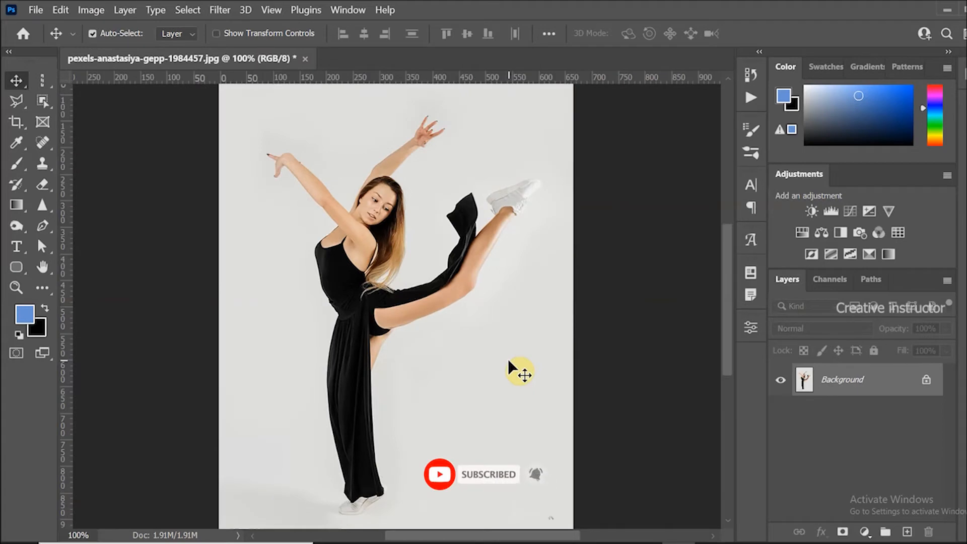
mouse_move(292, 334)
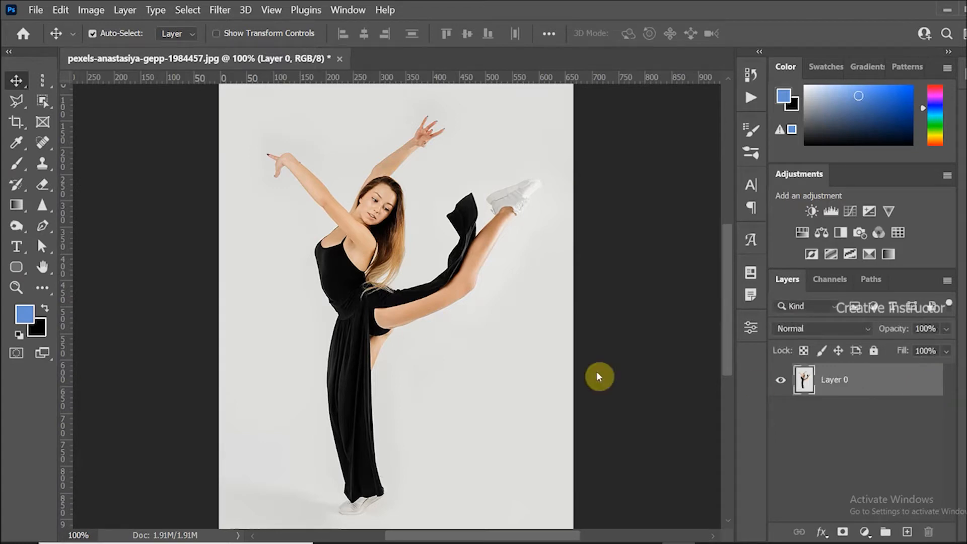
mouse_move(429, 343)
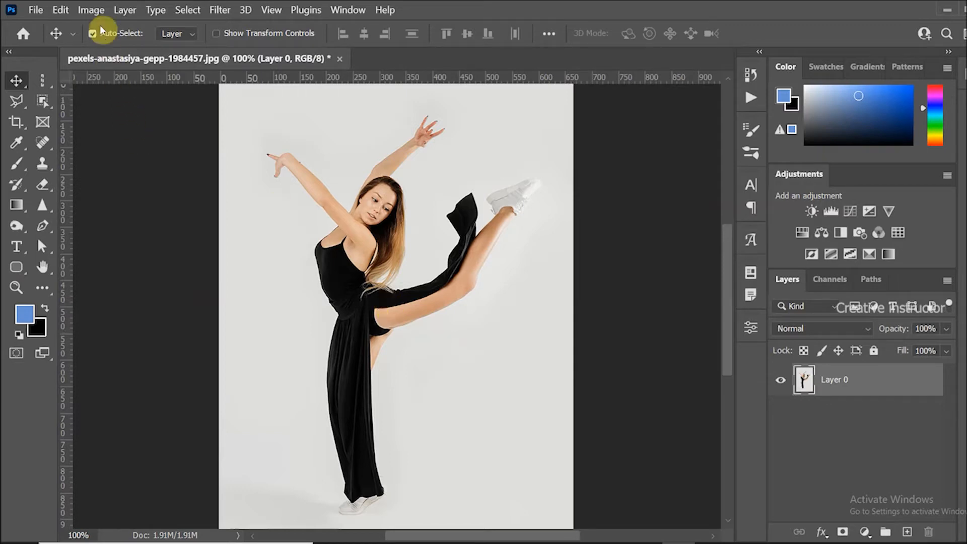
- Widen the canvas to 1000 × 1000 px, leaving transparent side margins
left_click(91, 10)
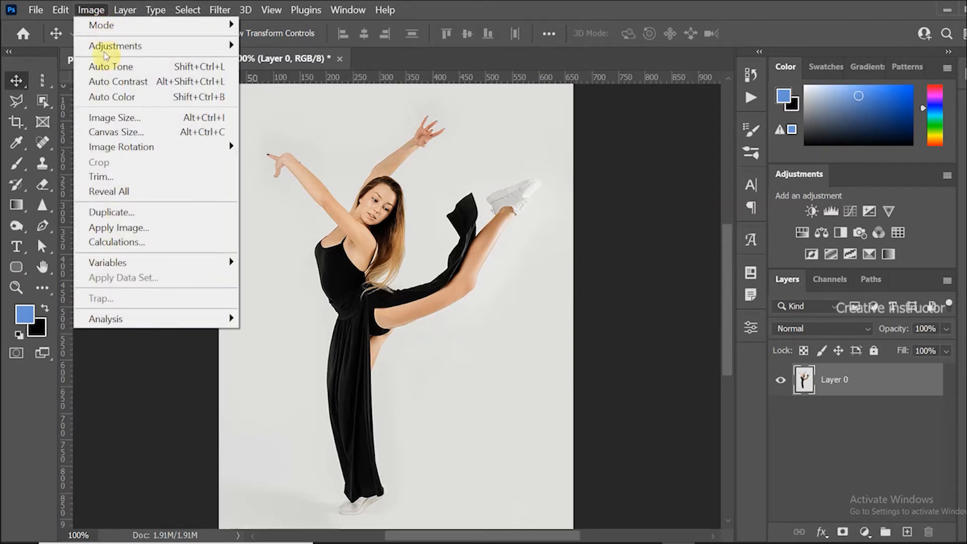
left_click(116, 132)
type("1")
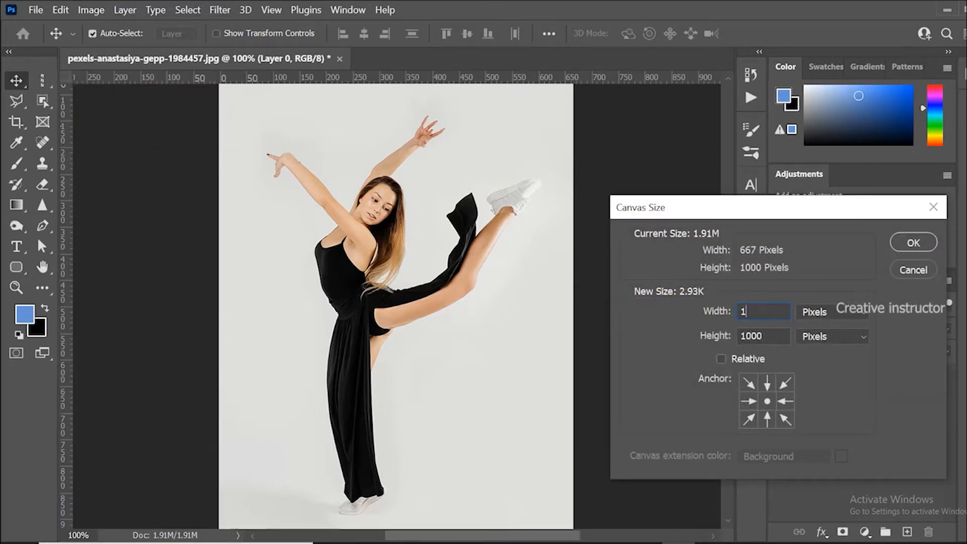
type("000")
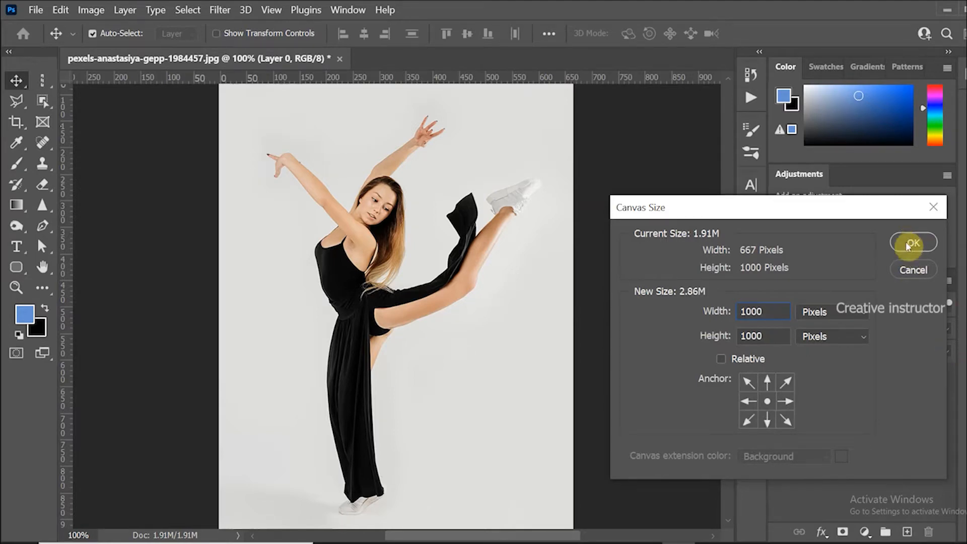
left_click(914, 242)
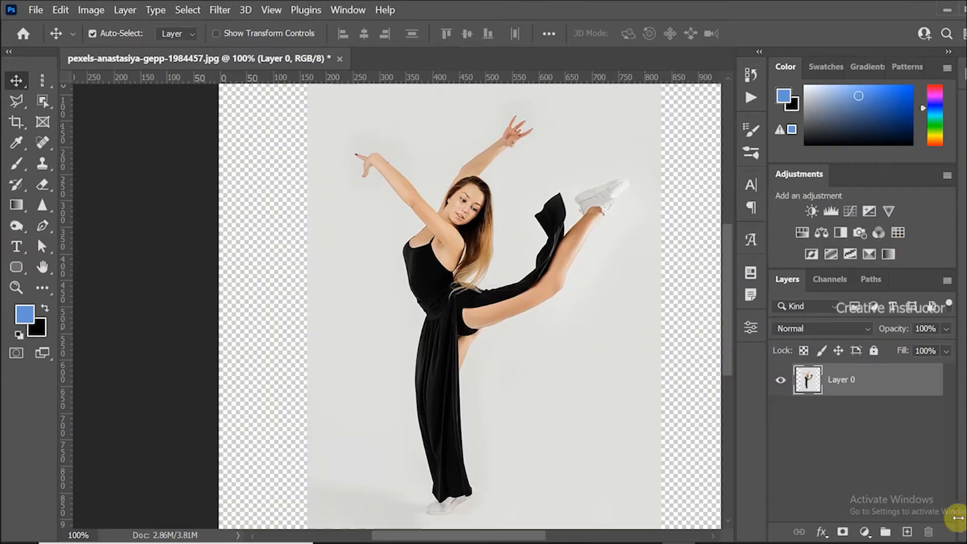
mouse_move(855, 437)
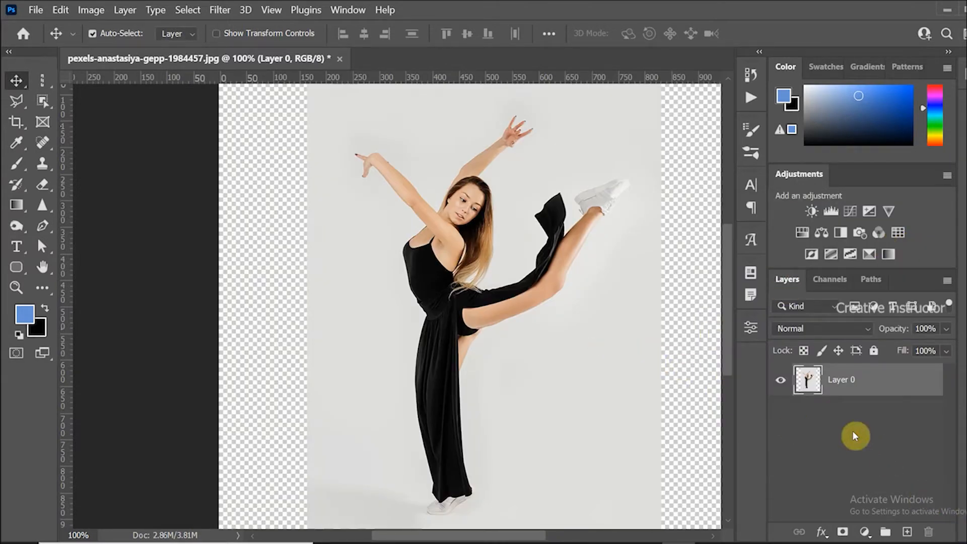
- Fill a new layer with the sampled backdrop colour and place it beneath the dancer layer
left_click(908, 532)
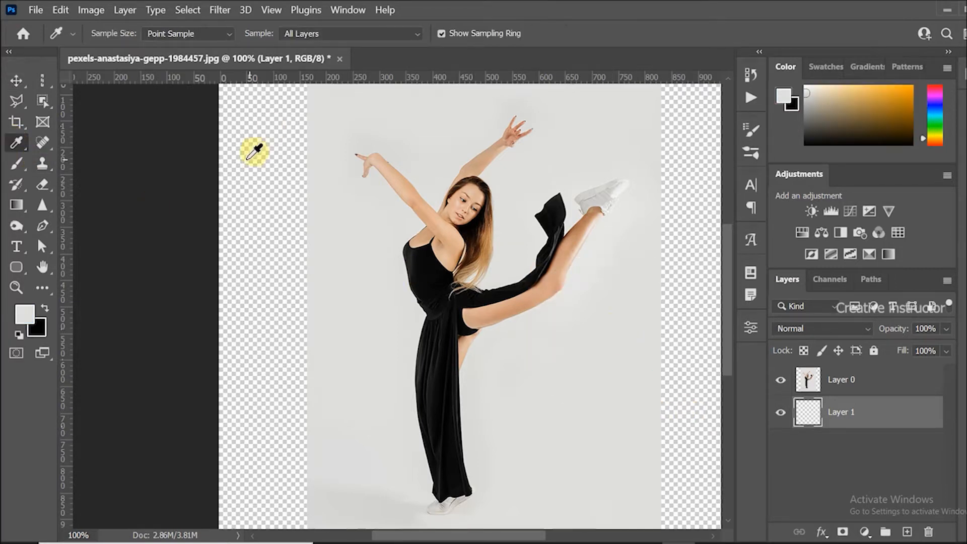
left_click(59, 10)
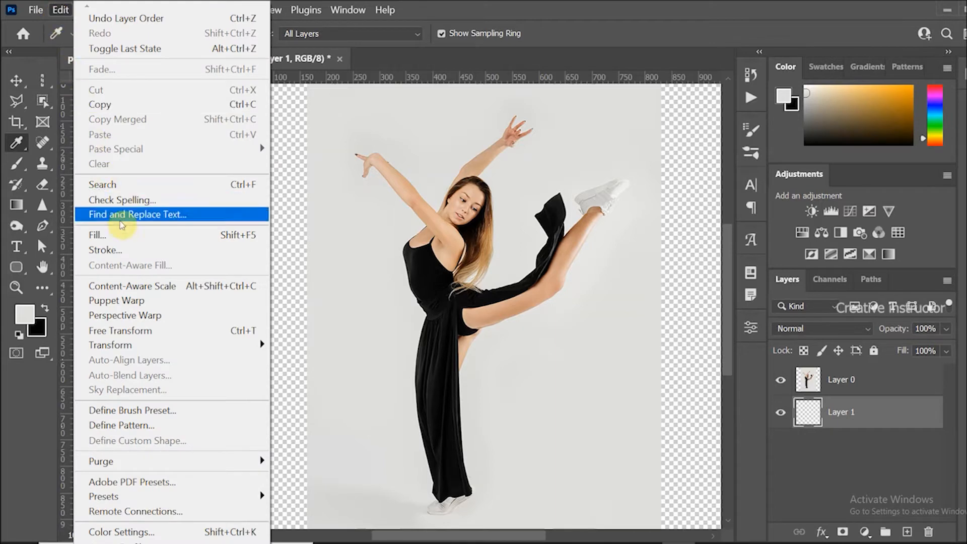
left_click(97, 234)
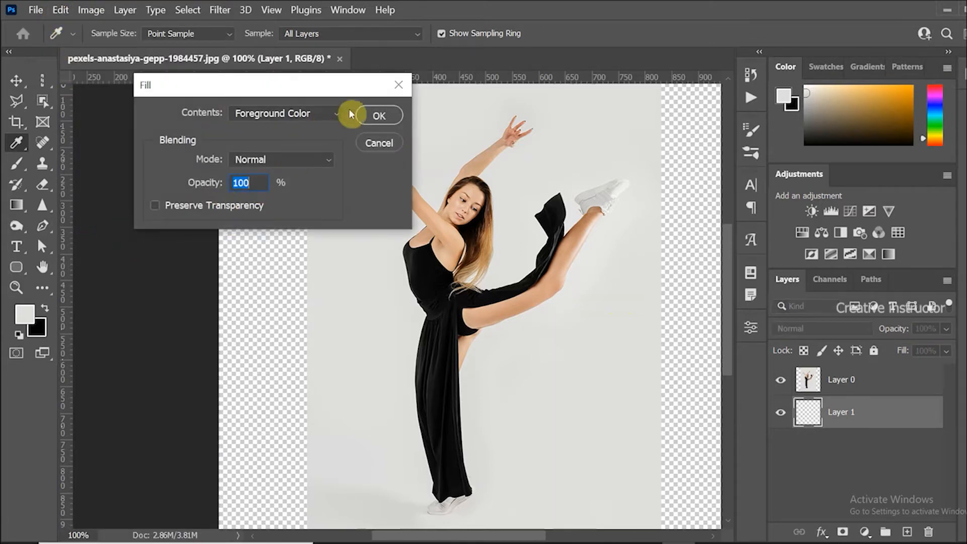
left_click(379, 115)
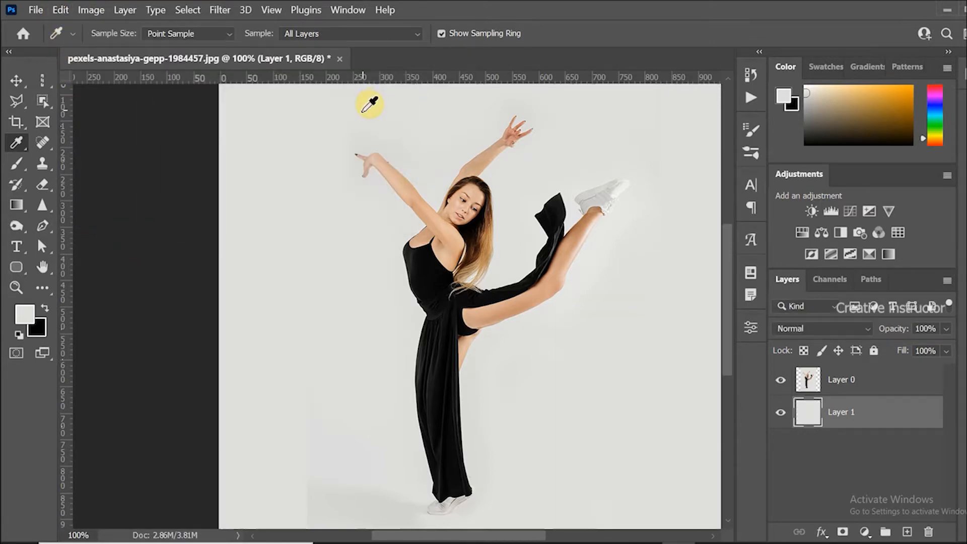
left_click(16, 80)
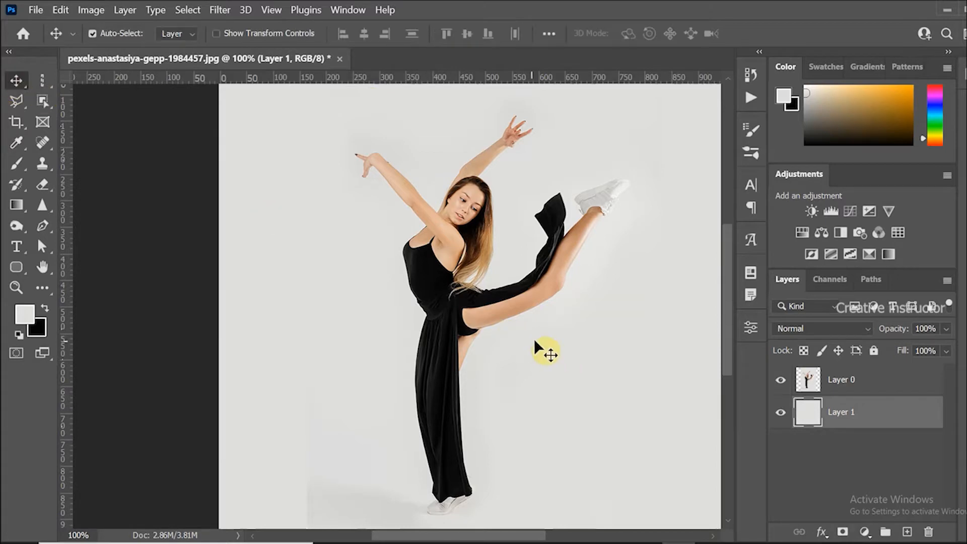
left_click(840, 380)
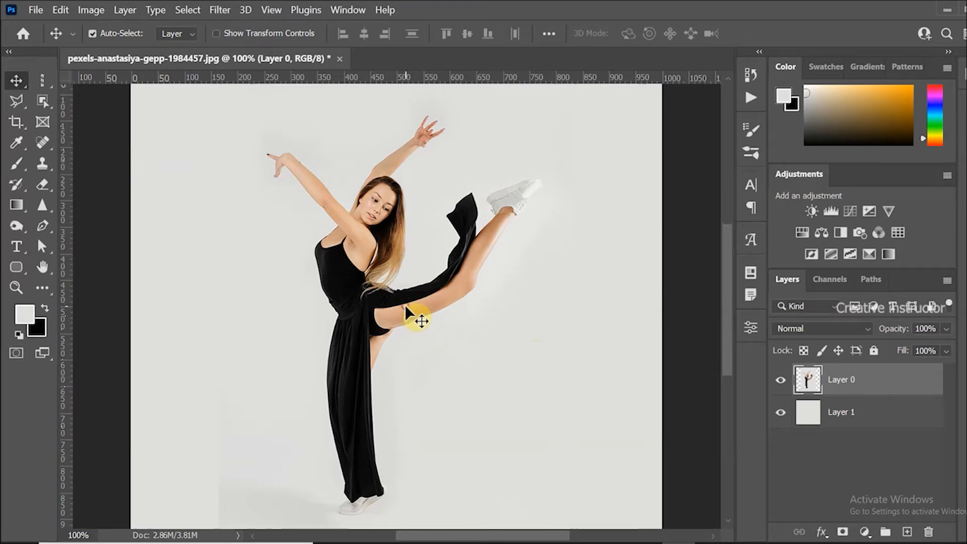
mouse_move(49, 87)
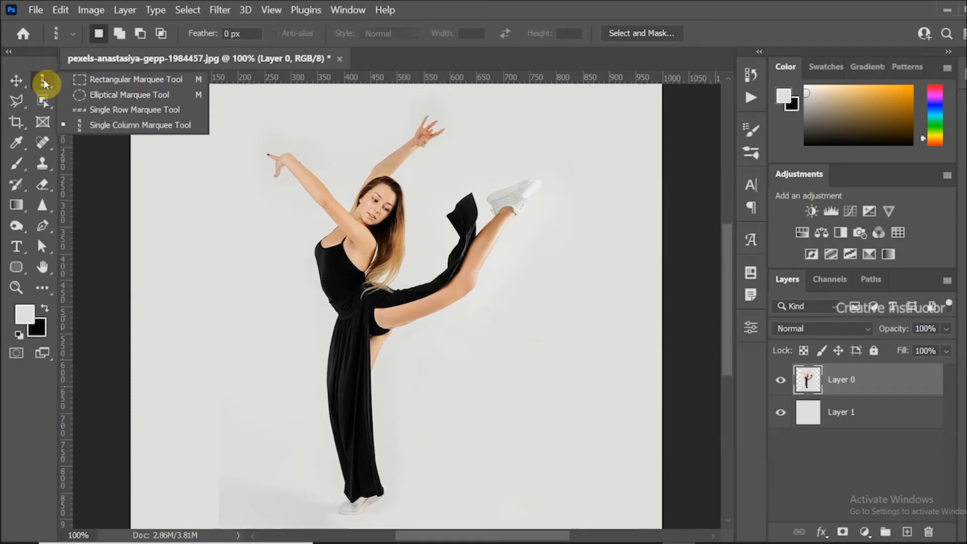
mouse_move(54, 88)
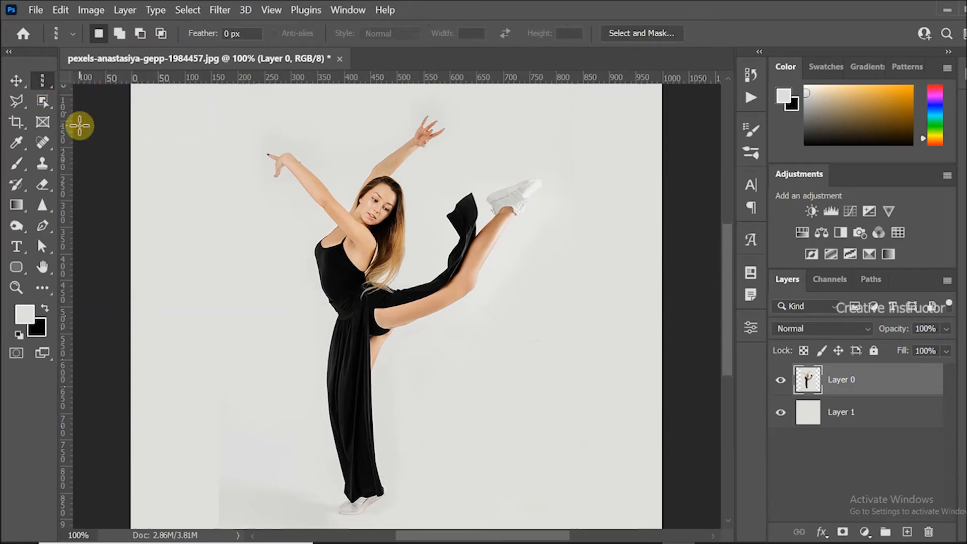
mouse_move(376, 344)
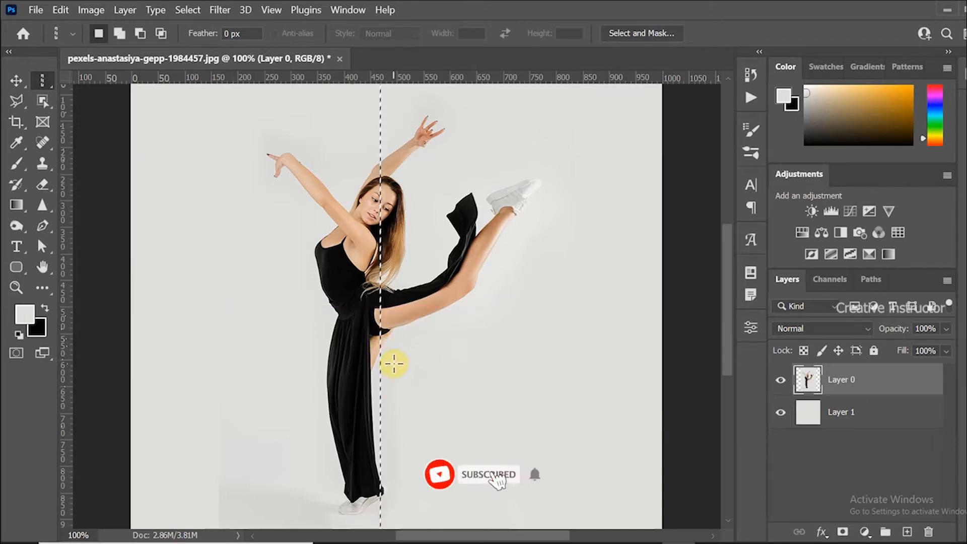
mouse_move(270, 175)
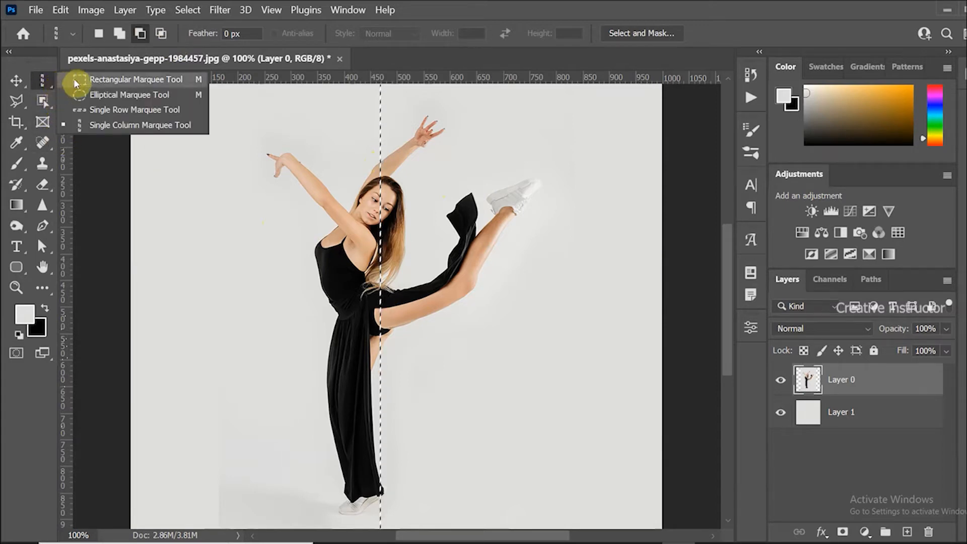
- Select a thin vertical strip through the dancer and duplicate it onto Layer 2
left_click(137, 79)
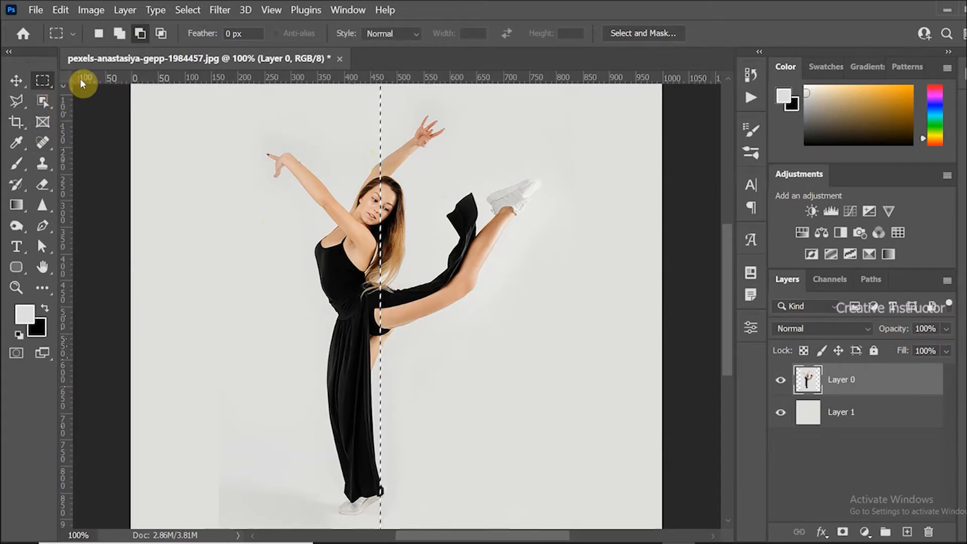
mouse_move(380, 162)
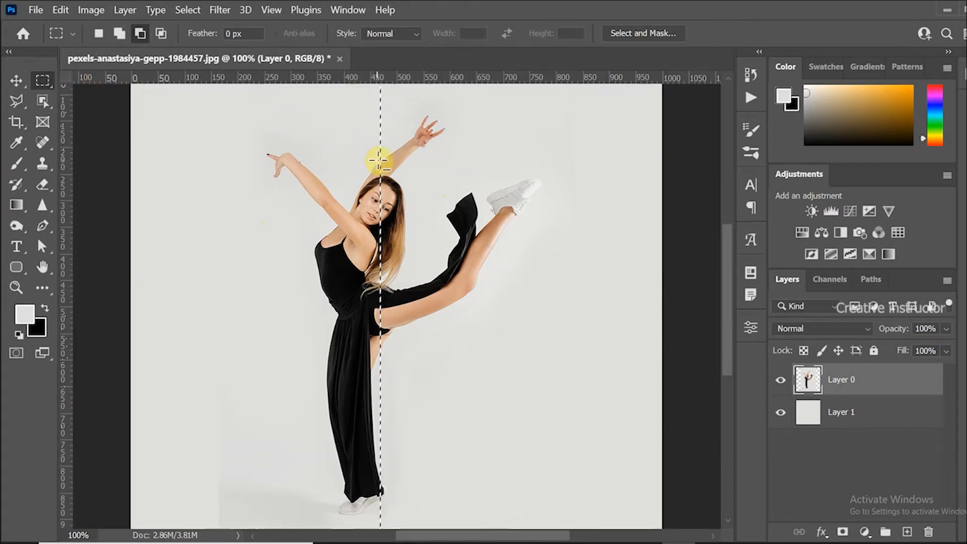
left_click_drag(380, 162, 391, 73)
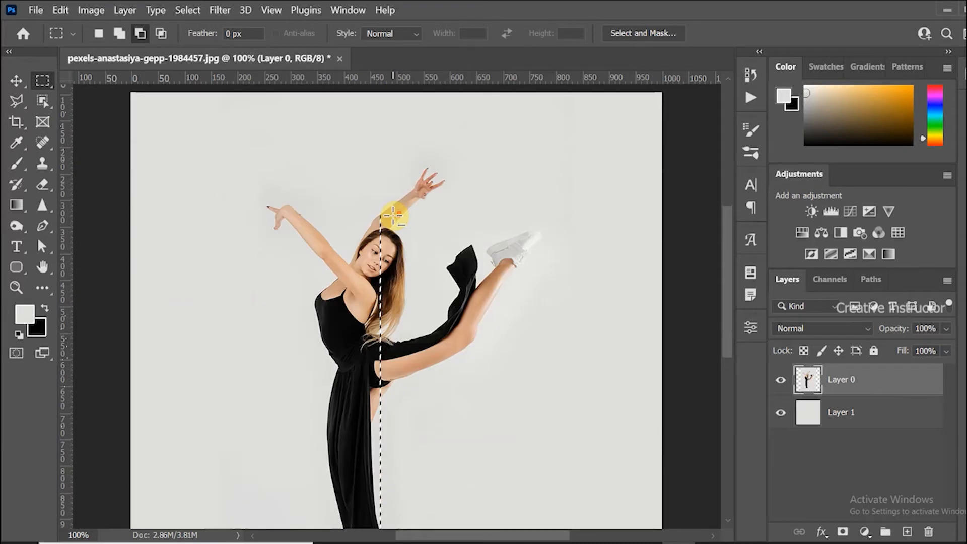
scroll("down", 3)
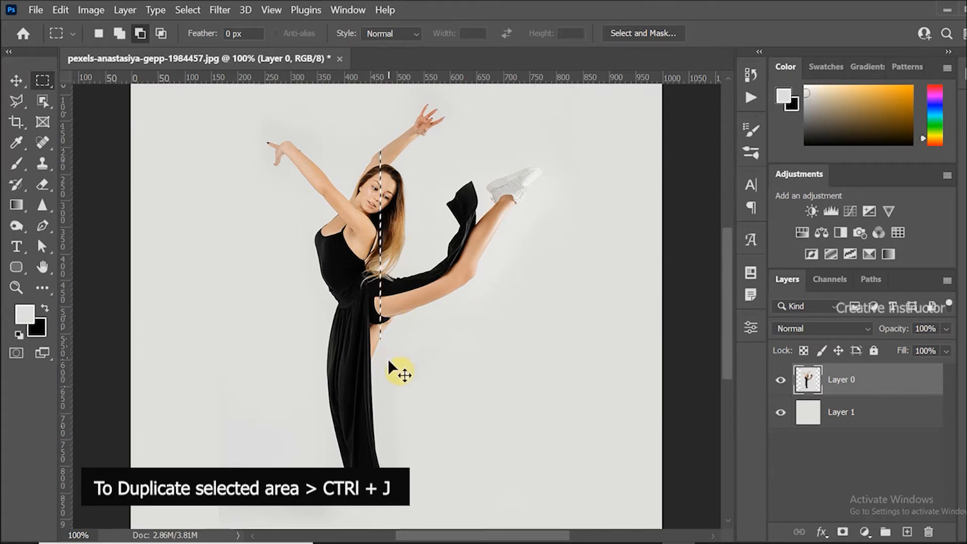
key("ctrl+j")
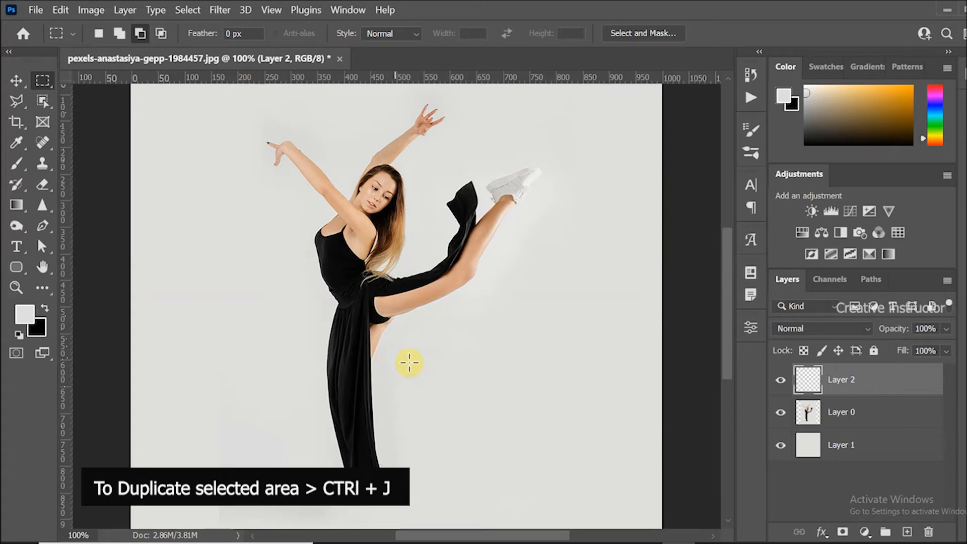
mouse_move(817, 398)
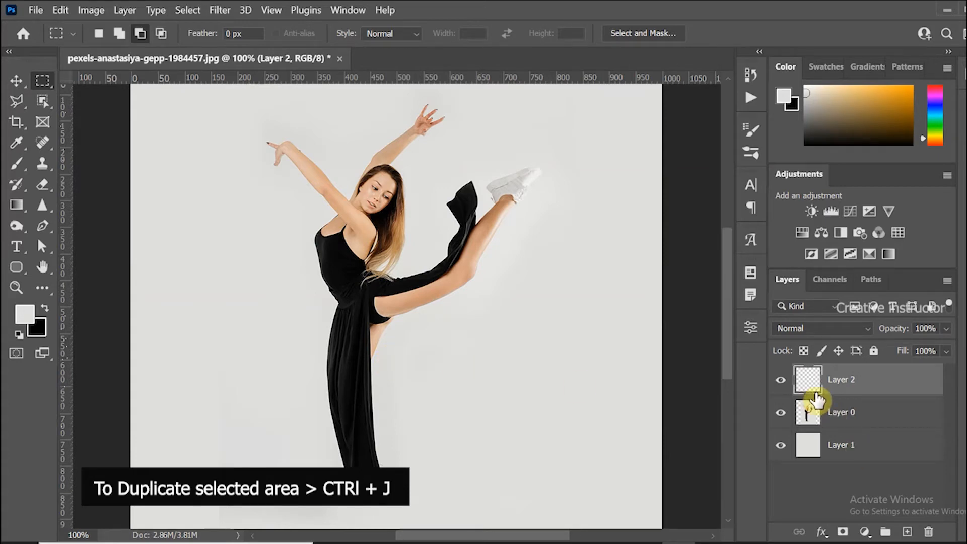
mouse_move(91, 10)
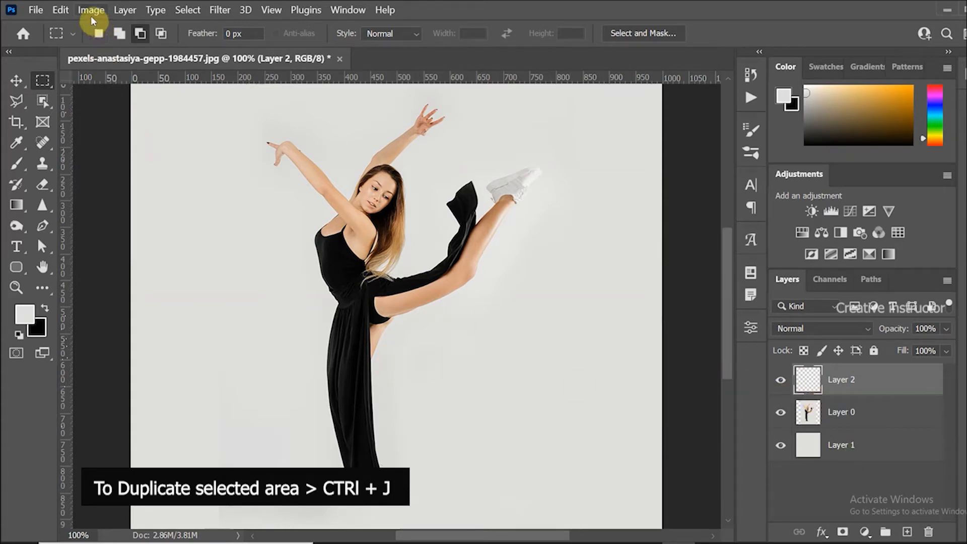
- Content-aware scale the strip into a full-width streak band, flip it vertically and commit
left_click(59, 10)
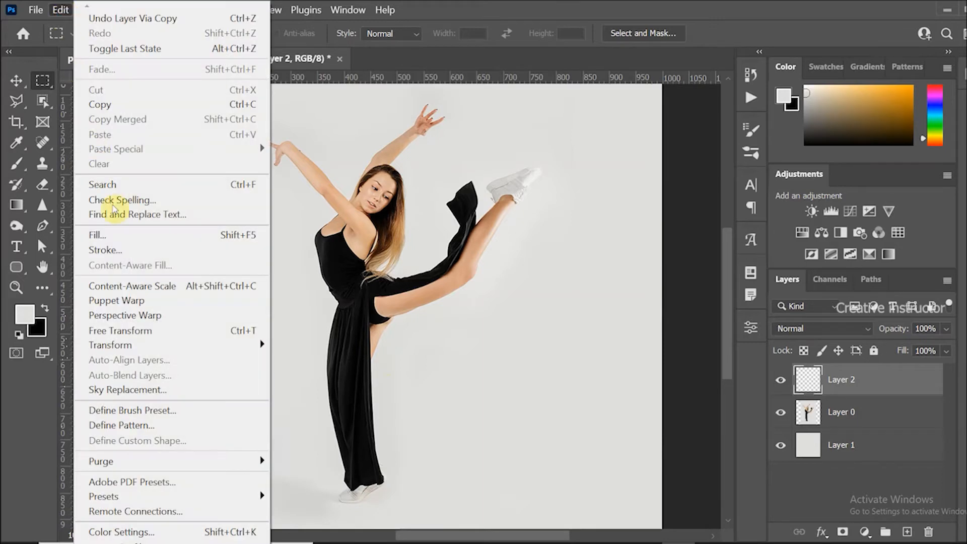
mouse_move(132, 286)
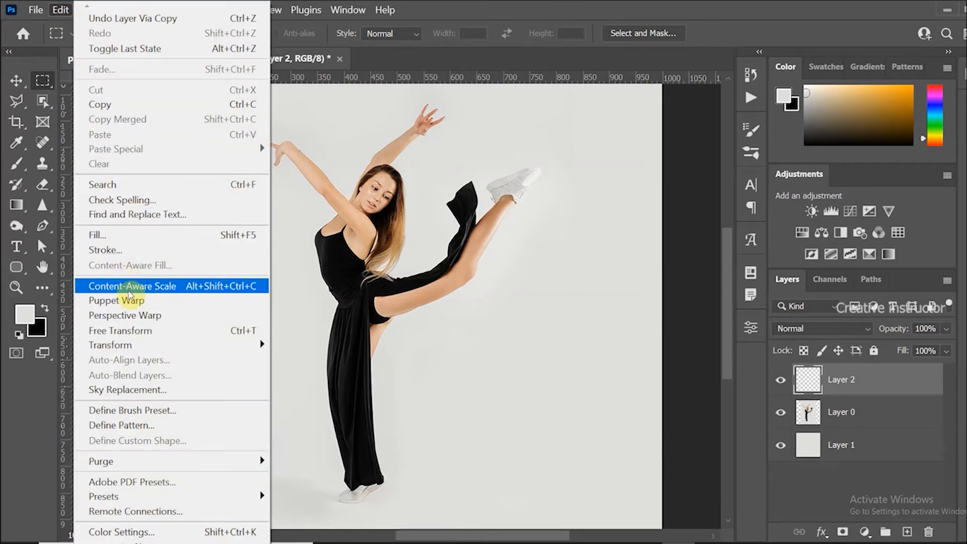
left_click(131, 285)
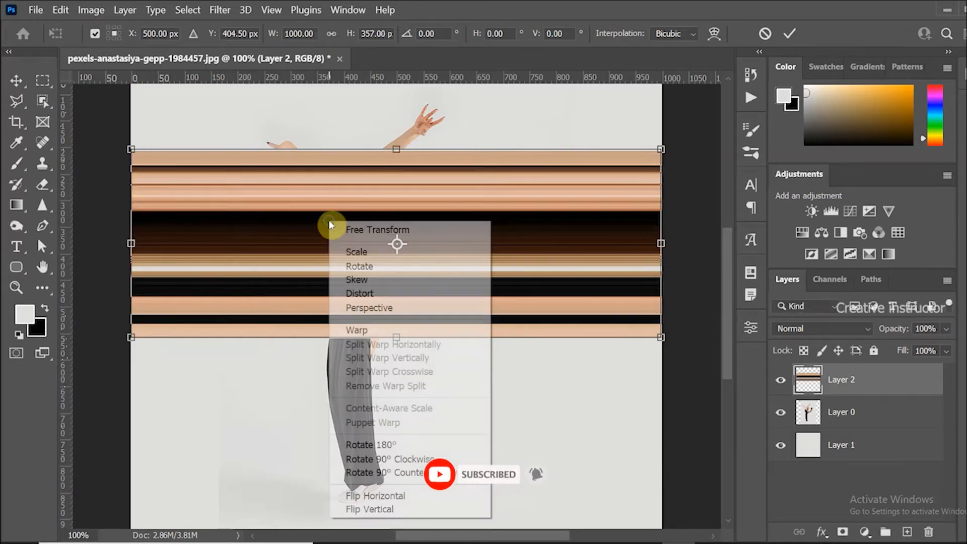
mouse_move(383, 473)
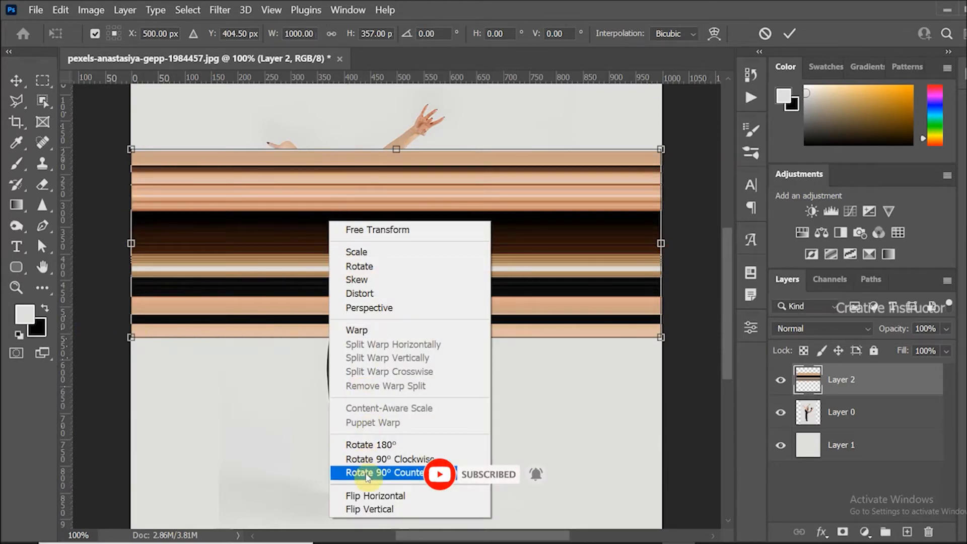
left_click(369, 508)
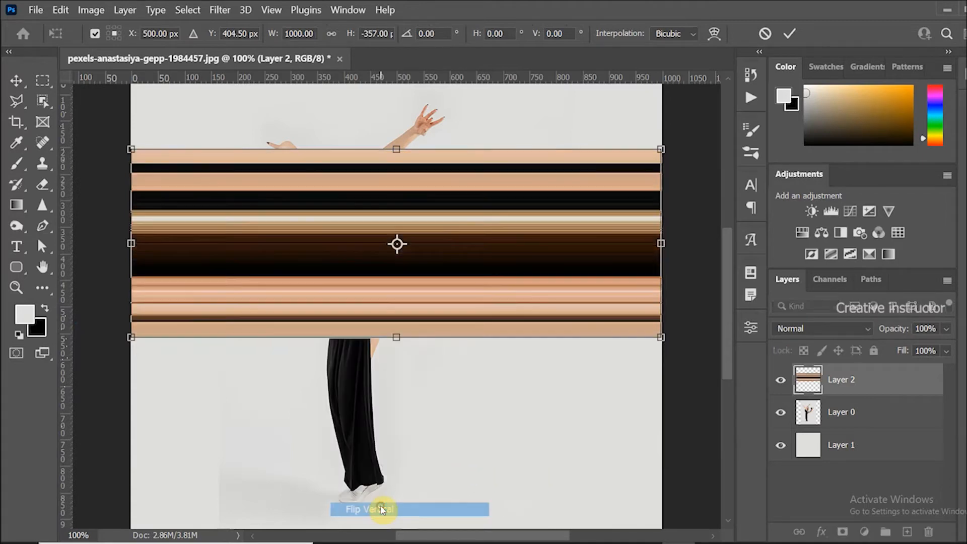
left_click(369, 508)
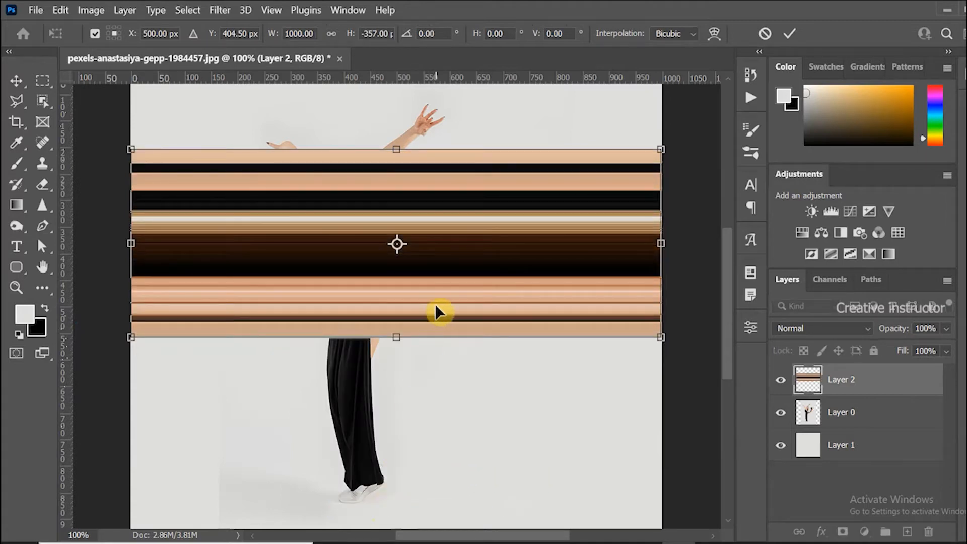
left_click(789, 34)
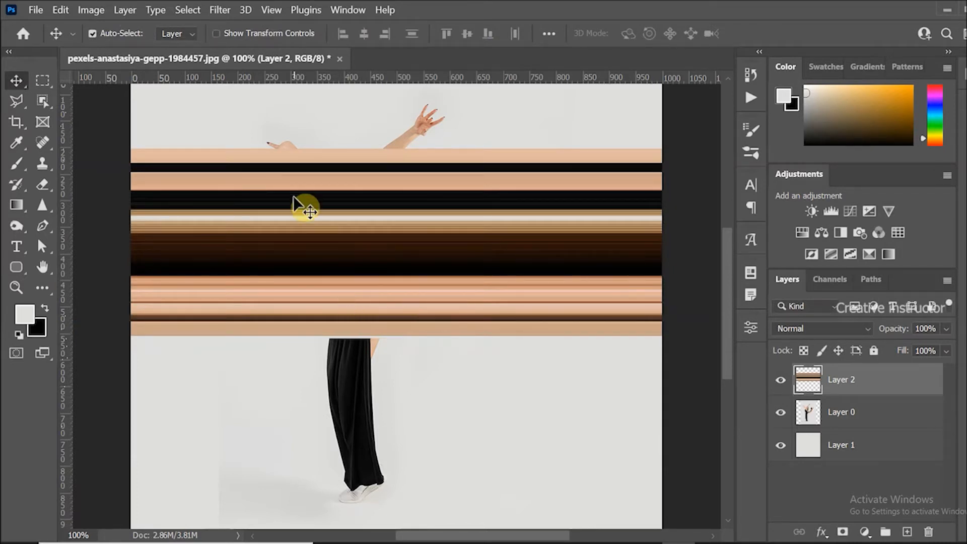
- Apply Polar Coordinates (Rectangular to Polar) to bend the band into rings around the dancer
left_click(219, 10)
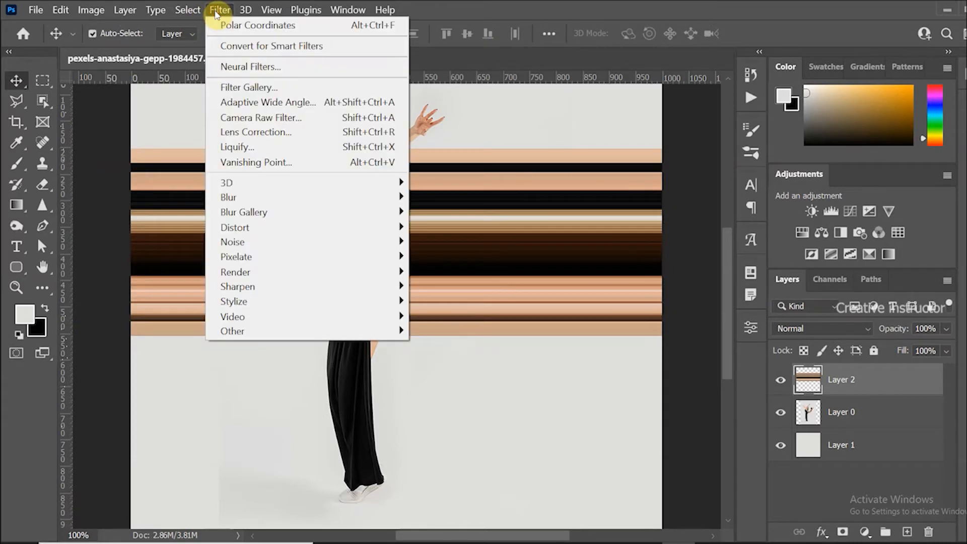
mouse_move(235, 227)
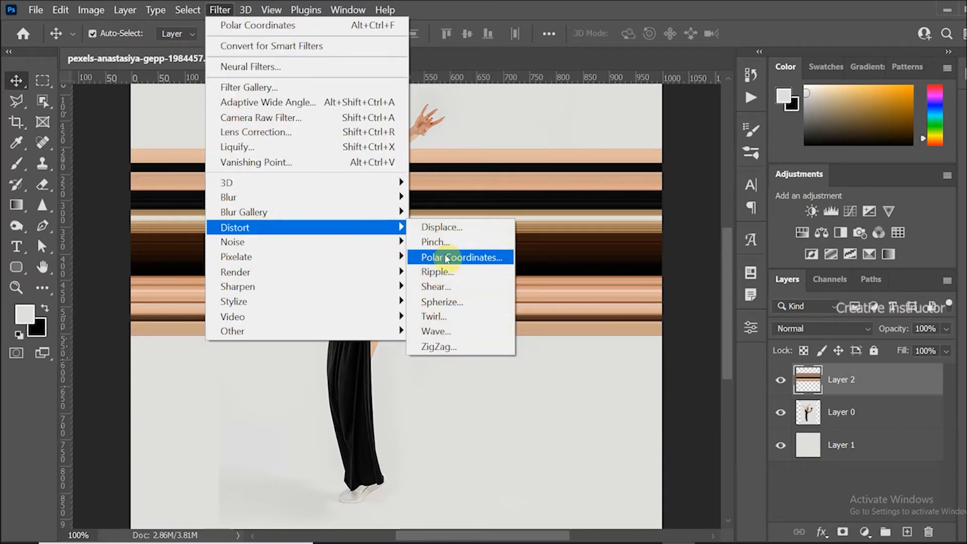
left_click(460, 257)
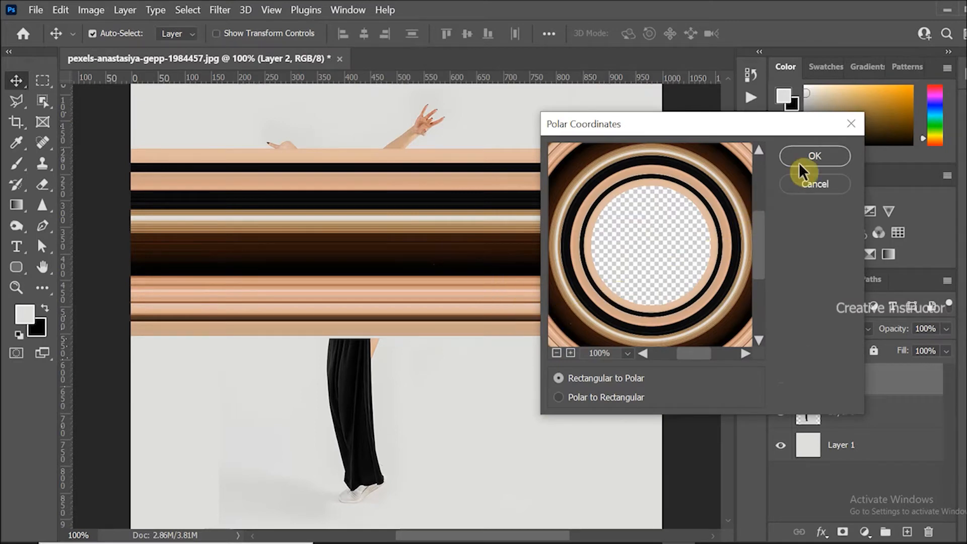
left_click(815, 155)
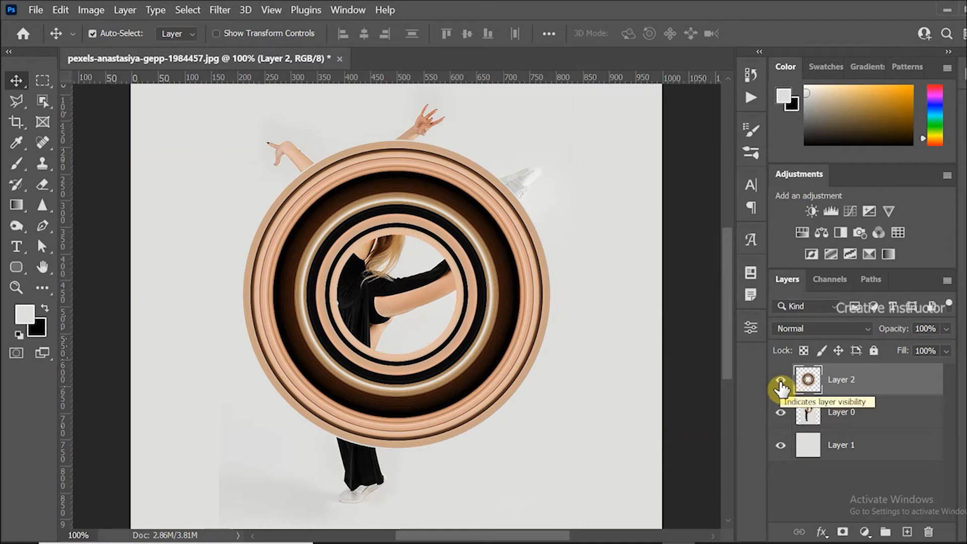
- Duplicate Layer 0 and run Remove Background on the copy so the dancer sits above the rings
left_click(779, 380)
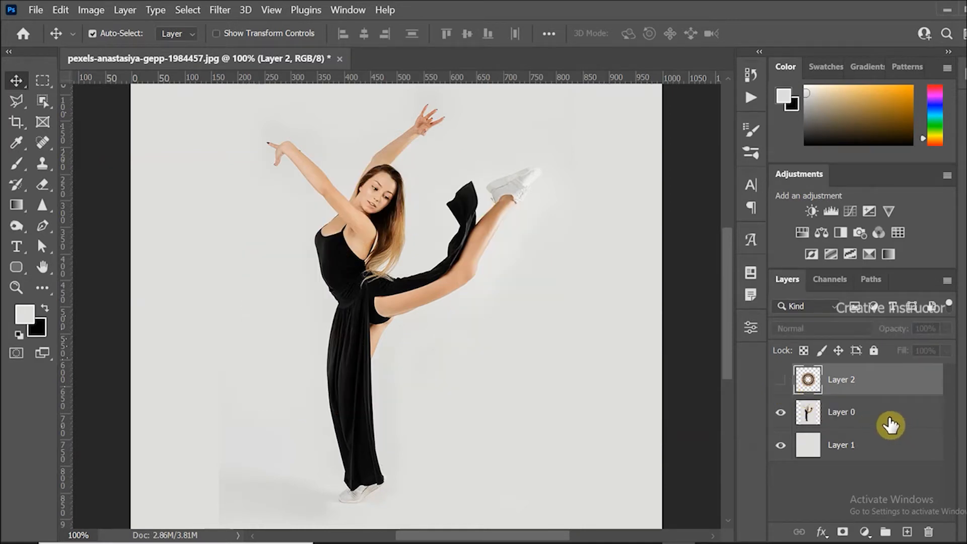
left_click(841, 412)
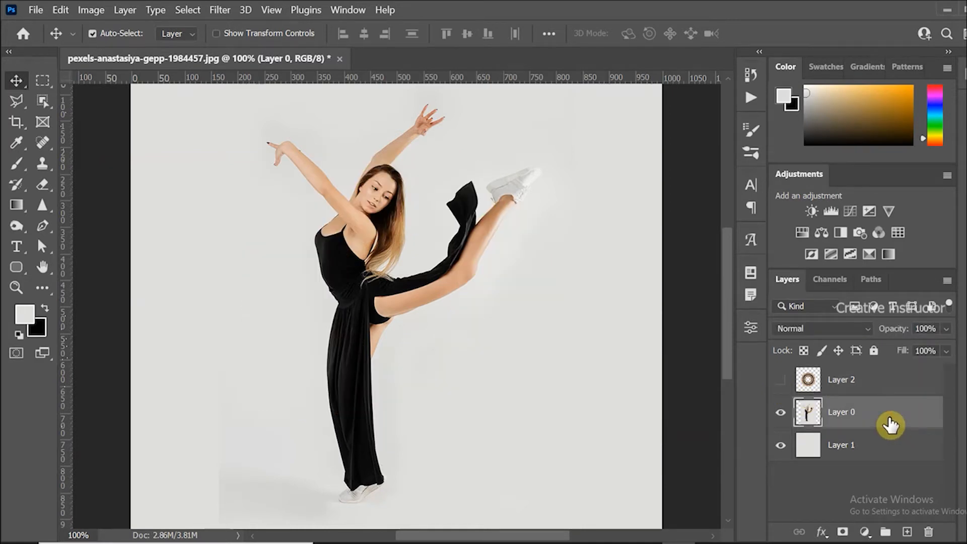
right_click(840, 411)
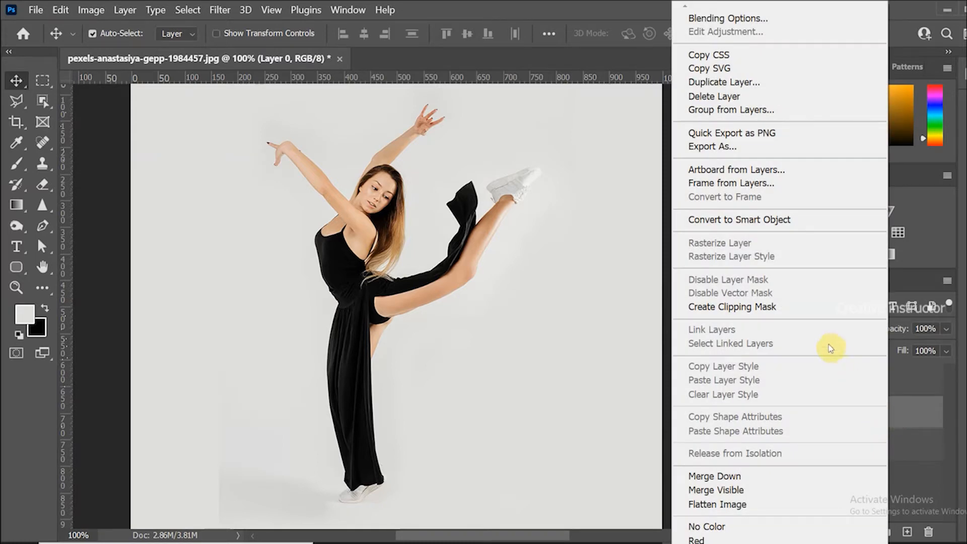
mouse_move(724, 81)
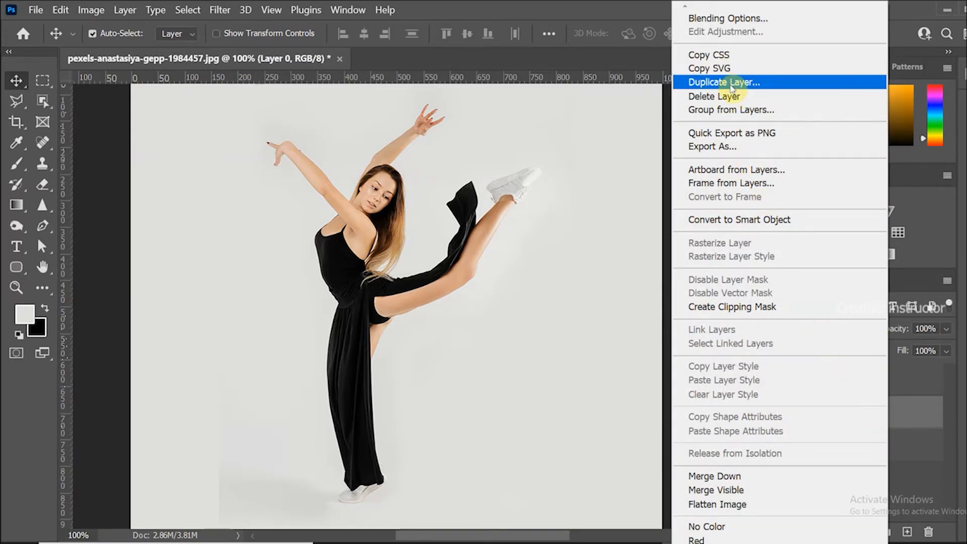
left_click(724, 81)
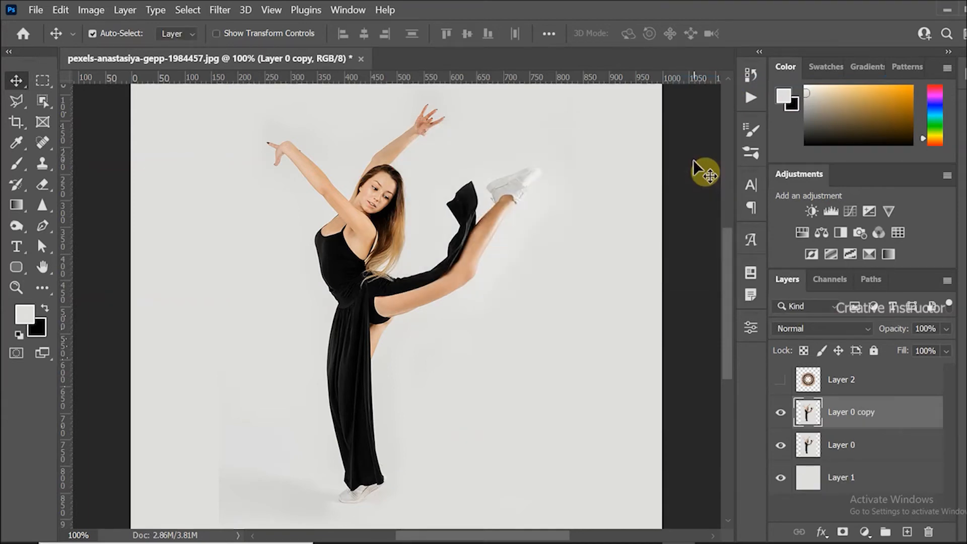
mouse_move(737, 189)
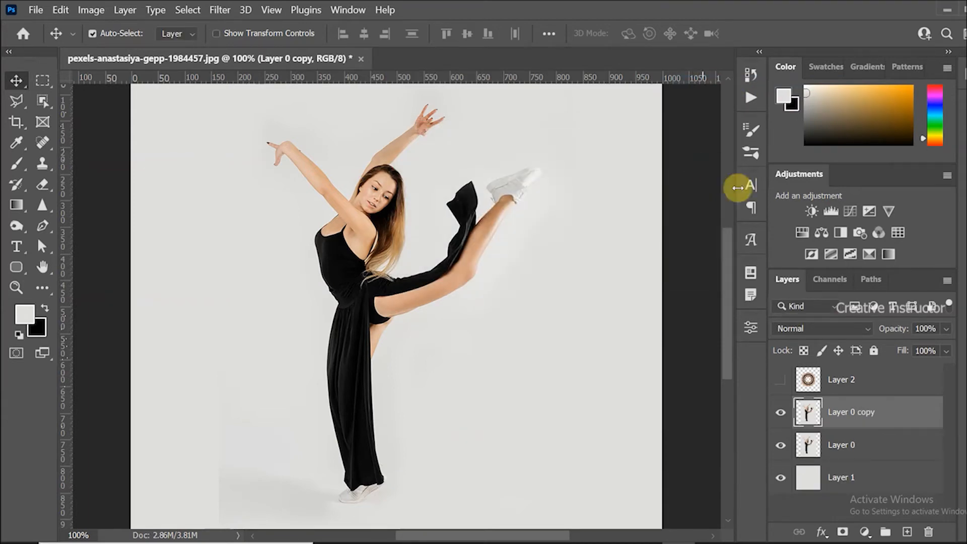
left_click(750, 328)
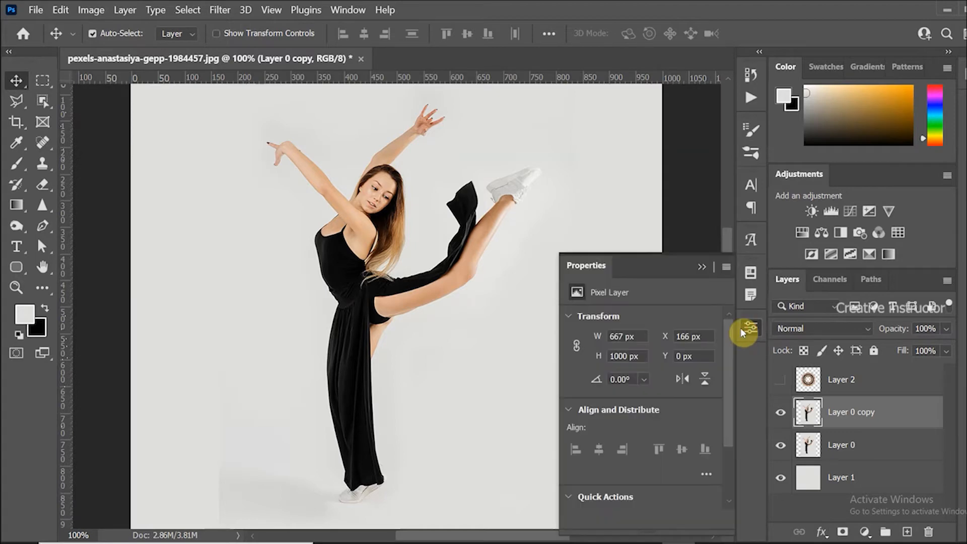
mouse_move(668, 355)
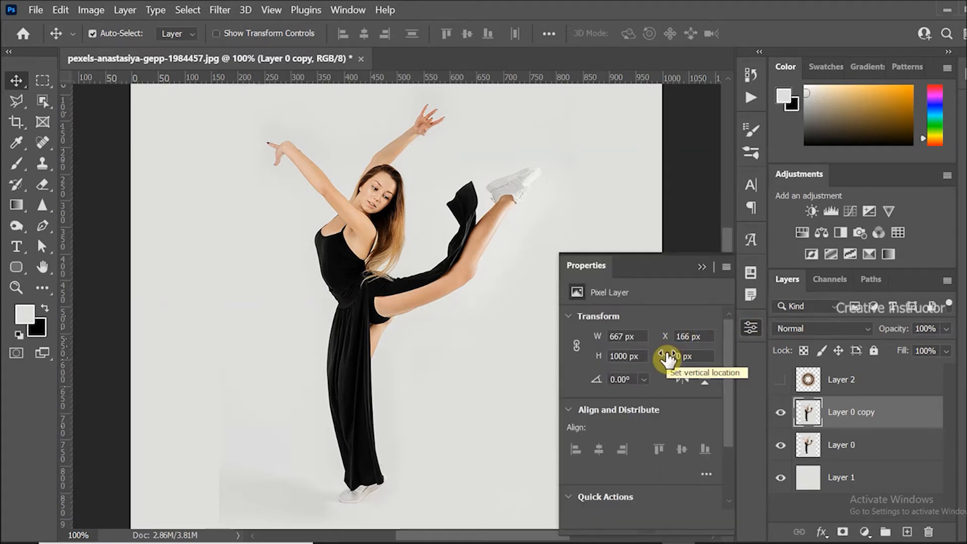
mouse_move(673, 391)
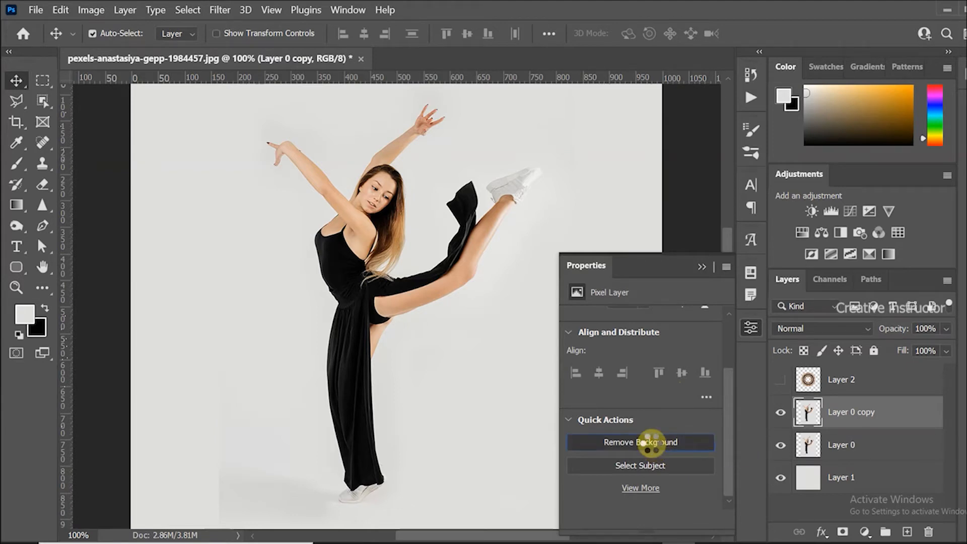
left_click(640, 443)
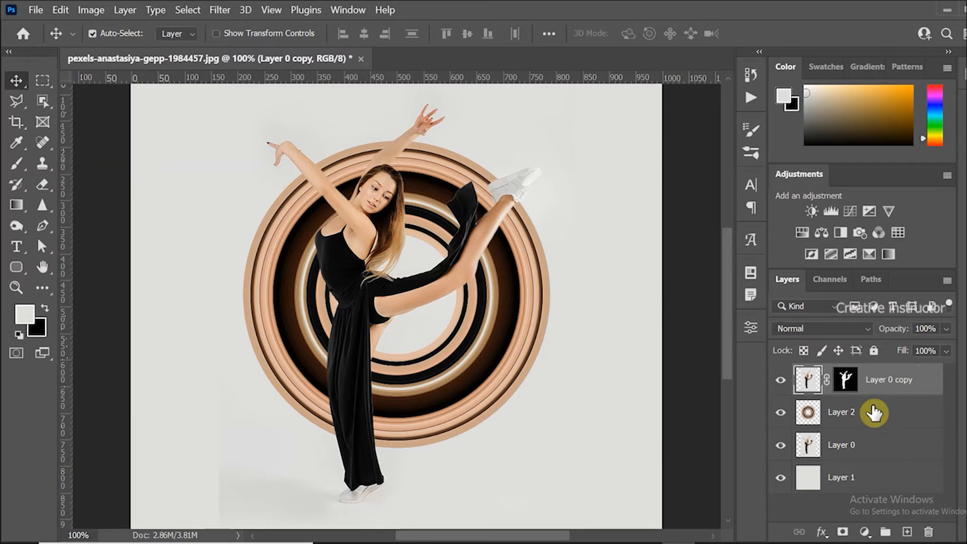
- Select the copy's mask and paint black over the dress where it crosses the lower ring
left_click(846, 379)
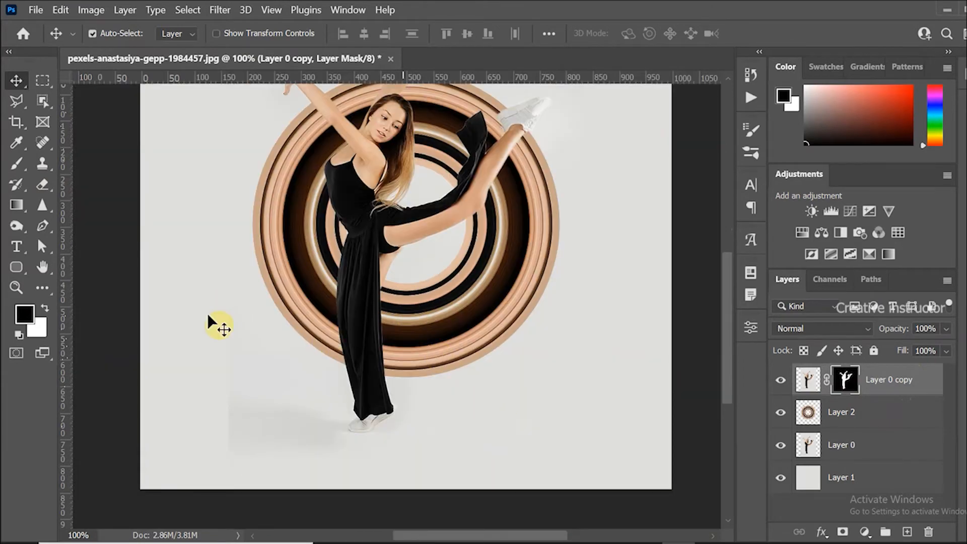
left_click(16, 164)
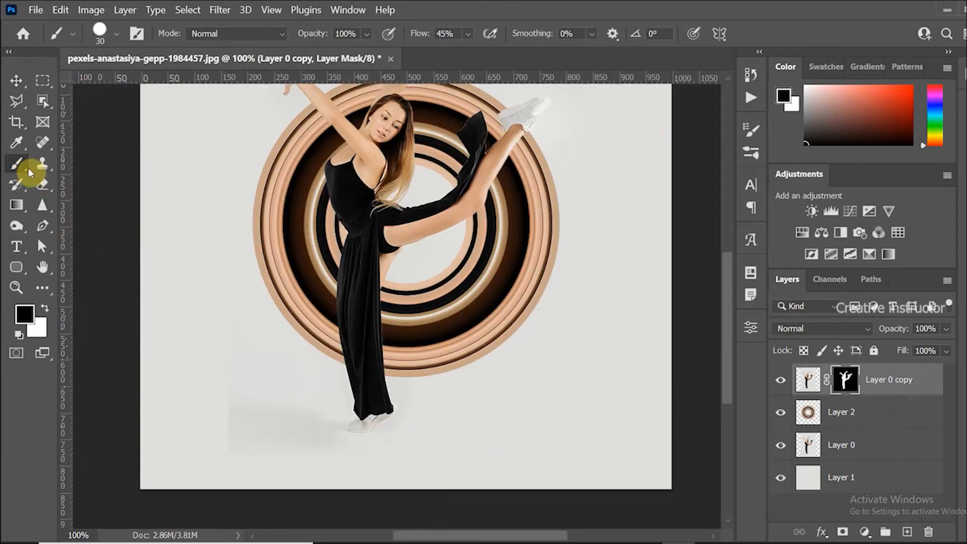
left_click(116, 34)
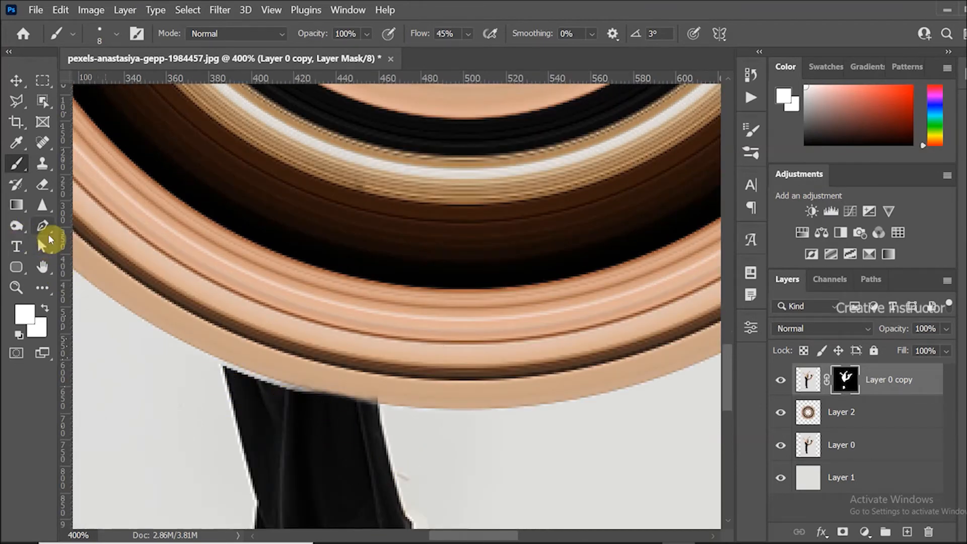
- Trace a Pen path along the dress-ring edge and set white as the fill colour for the mask patch
left_click(43, 224)
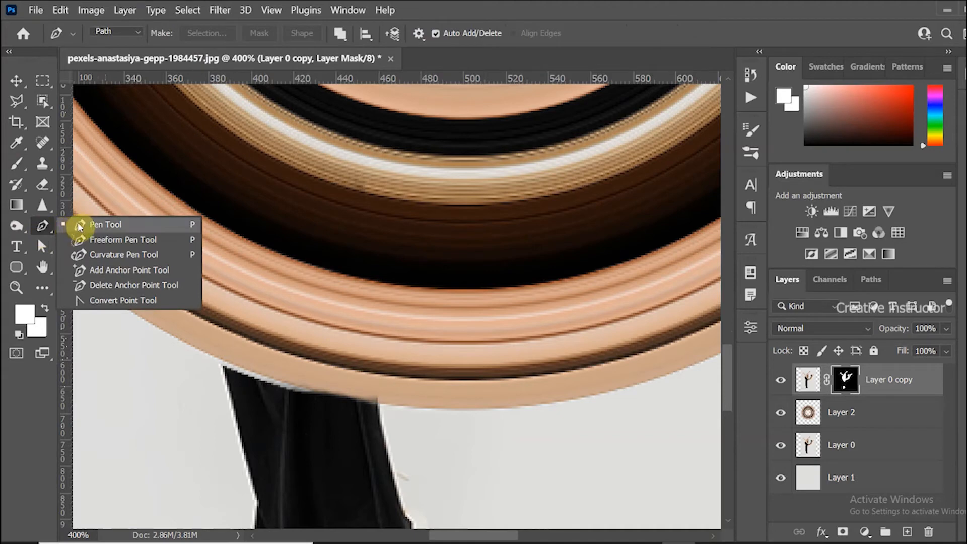
left_click(105, 223)
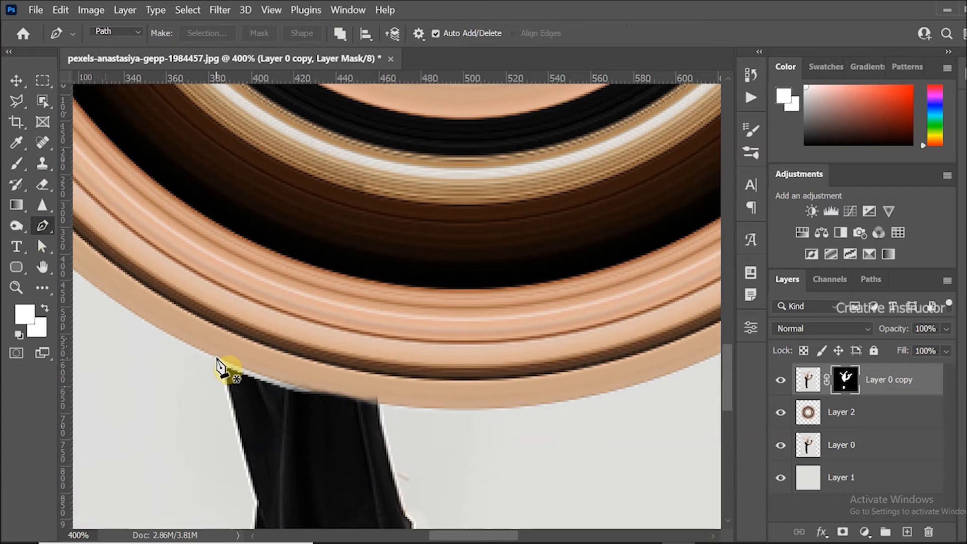
left_click(216, 358)
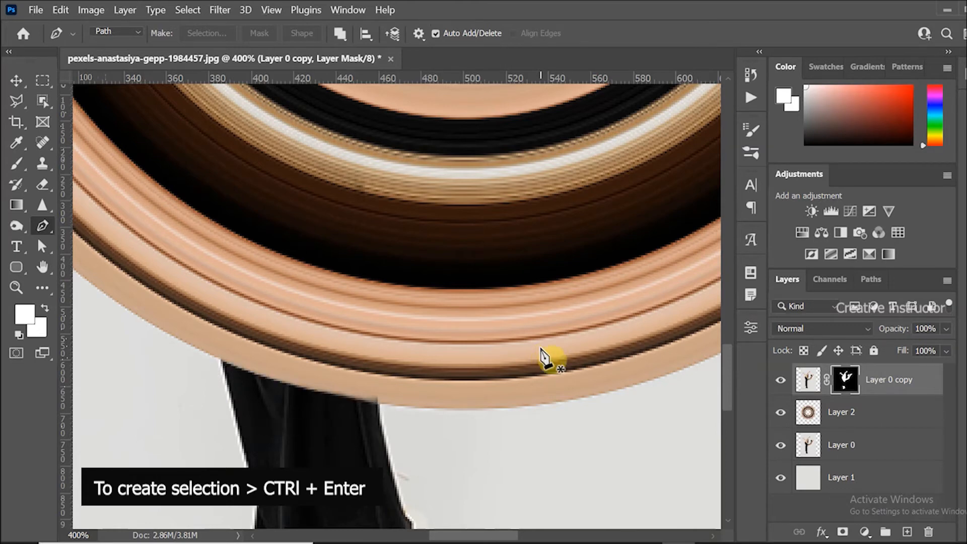
mouse_move(389, 416)
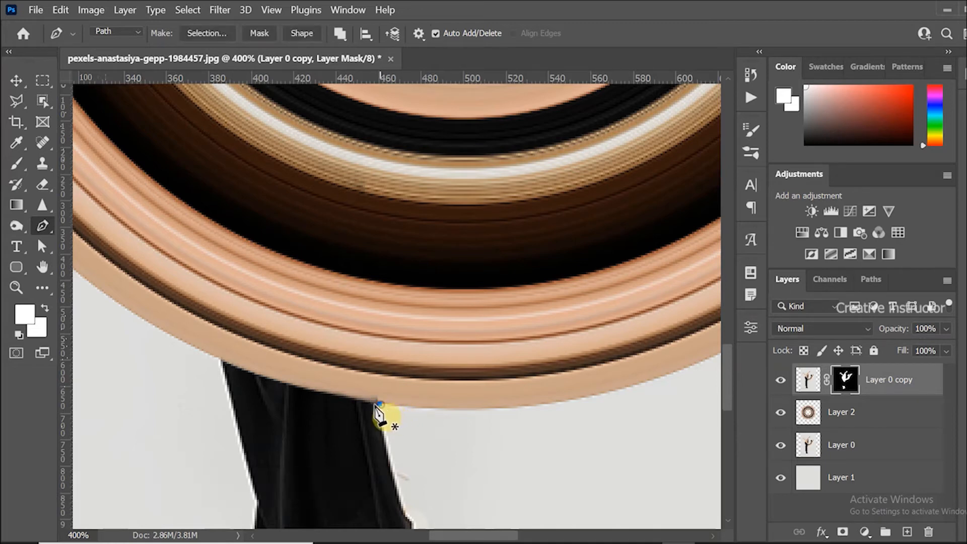
left_click(404, 376)
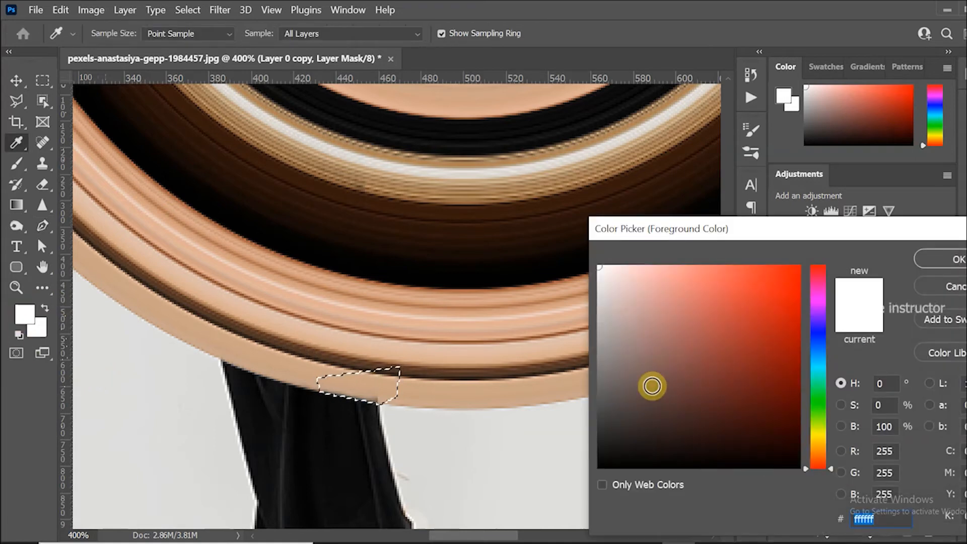
left_click(955, 259)
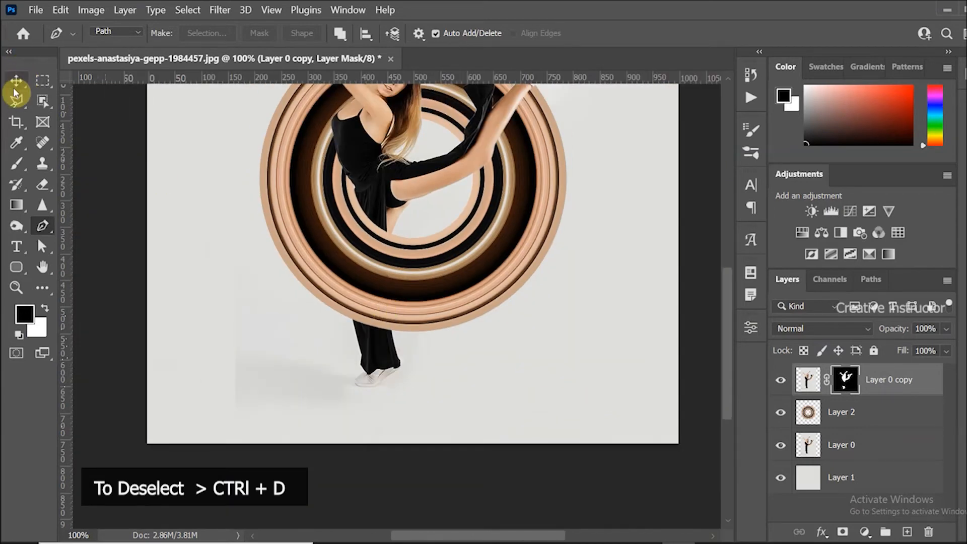
- Trace and close a Pen path around the raised left arm for restoring it in front of the ring
left_click(15, 80)
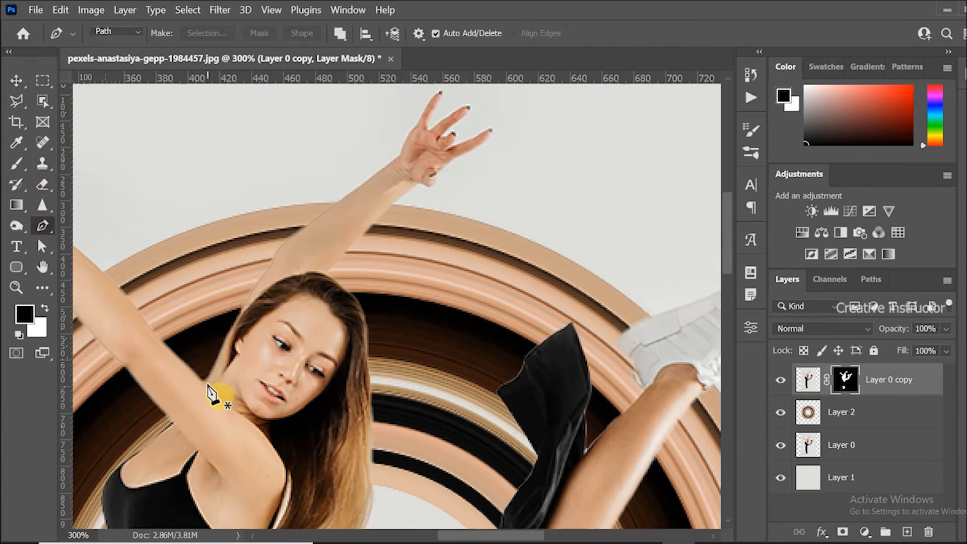
left_click(206, 379)
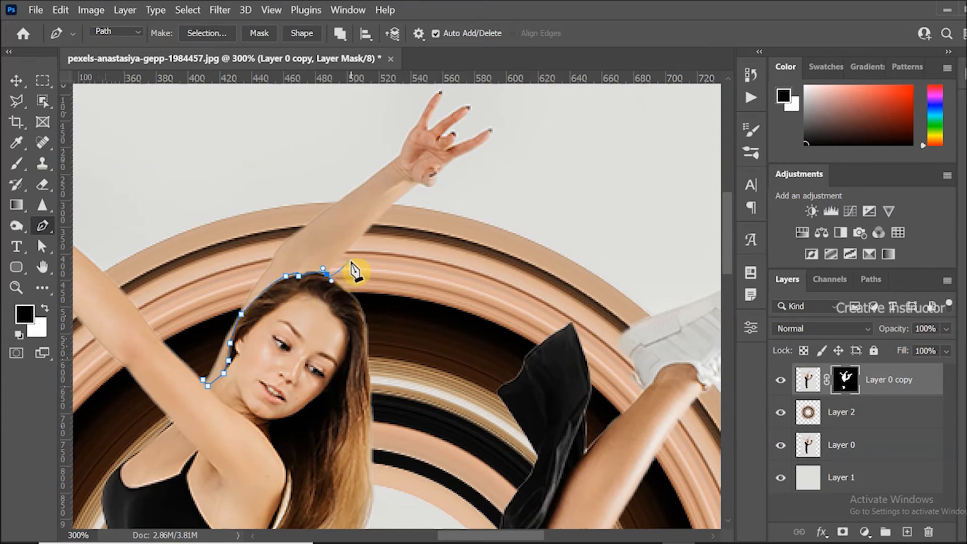
left_click(394, 222)
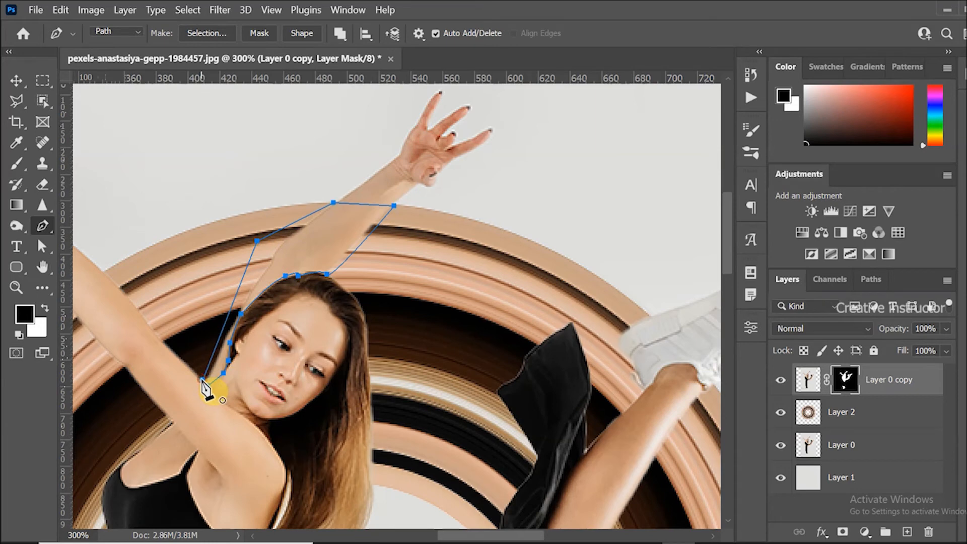
left_click(207, 389)
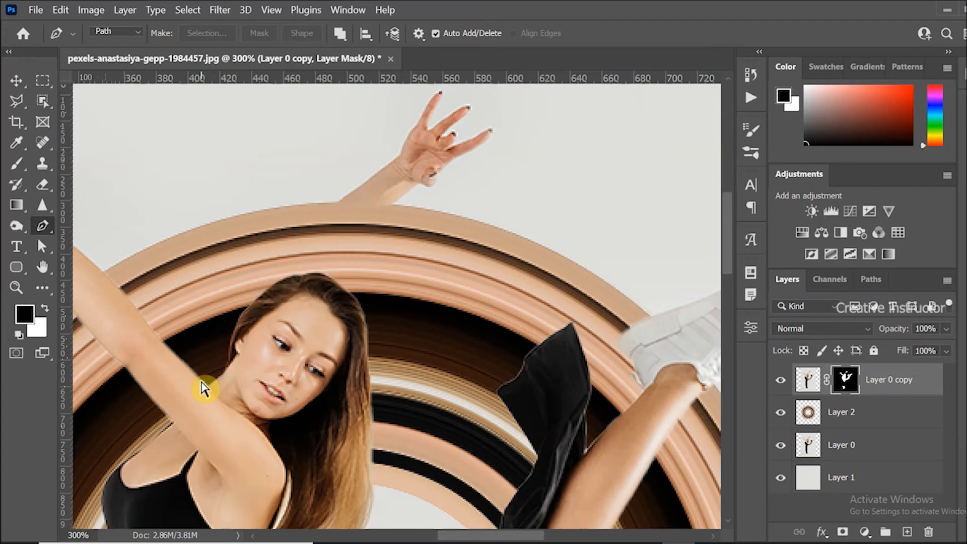
mouse_move(494, 375)
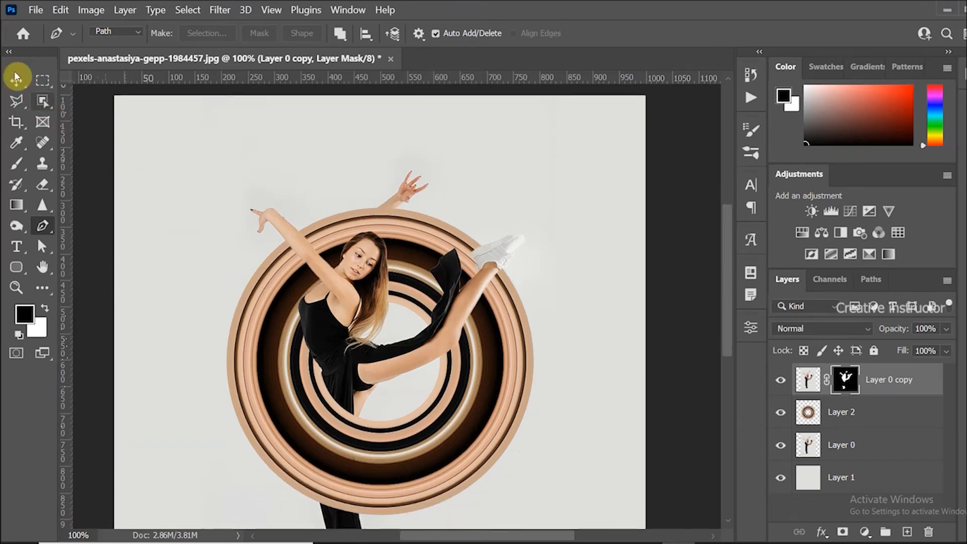
- Load the dancer's outline as a selection and add an empty layer above the ring
left_click(16, 80)
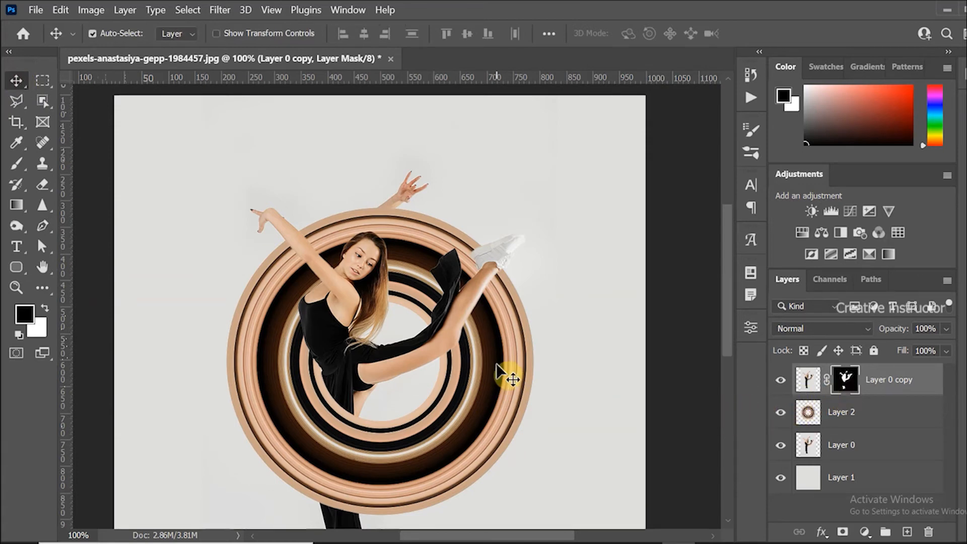
left_click(844, 378)
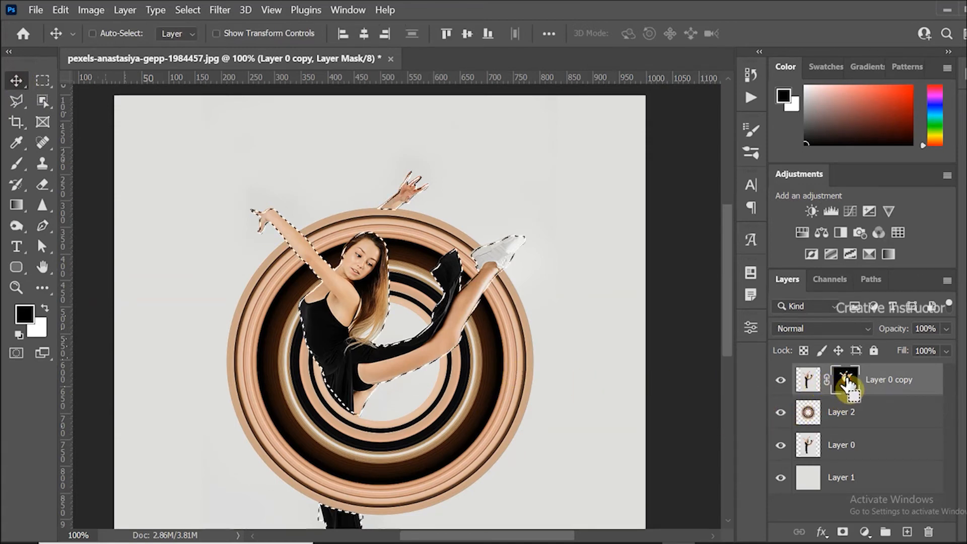
left_click(844, 378)
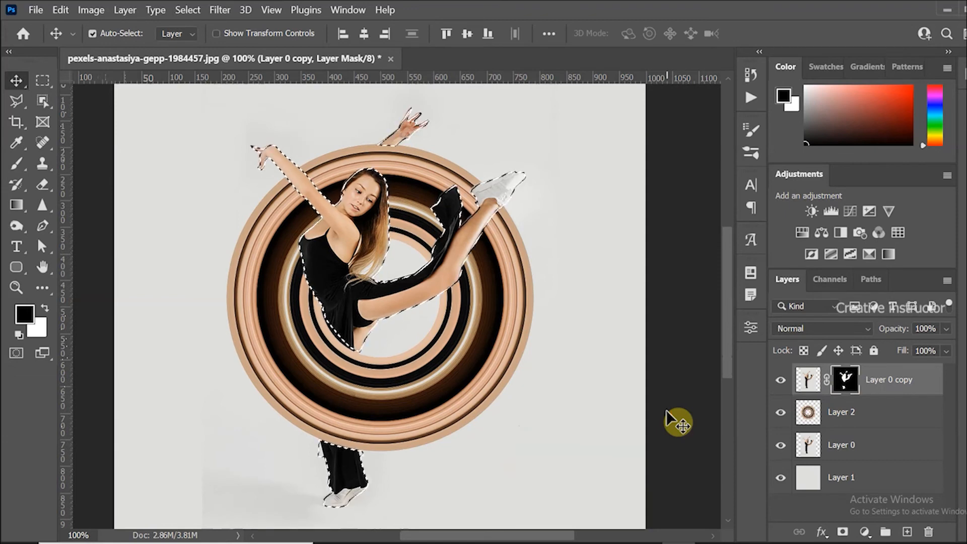
mouse_move(613, 410)
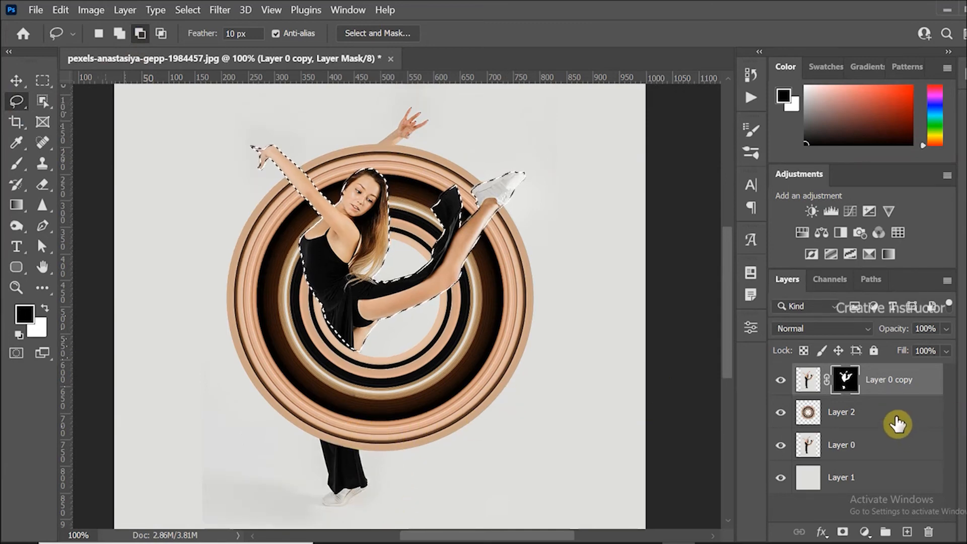
left_click(840, 412)
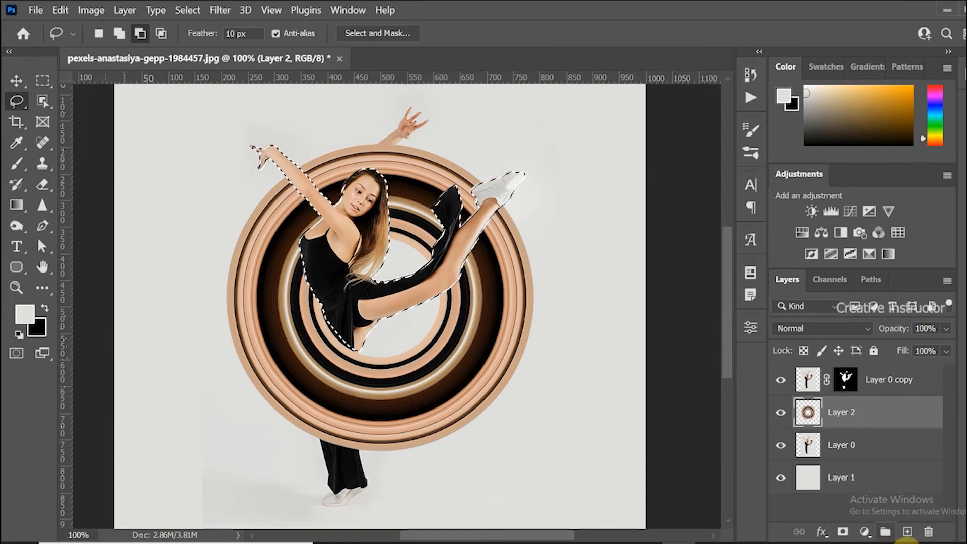
left_click(906, 531)
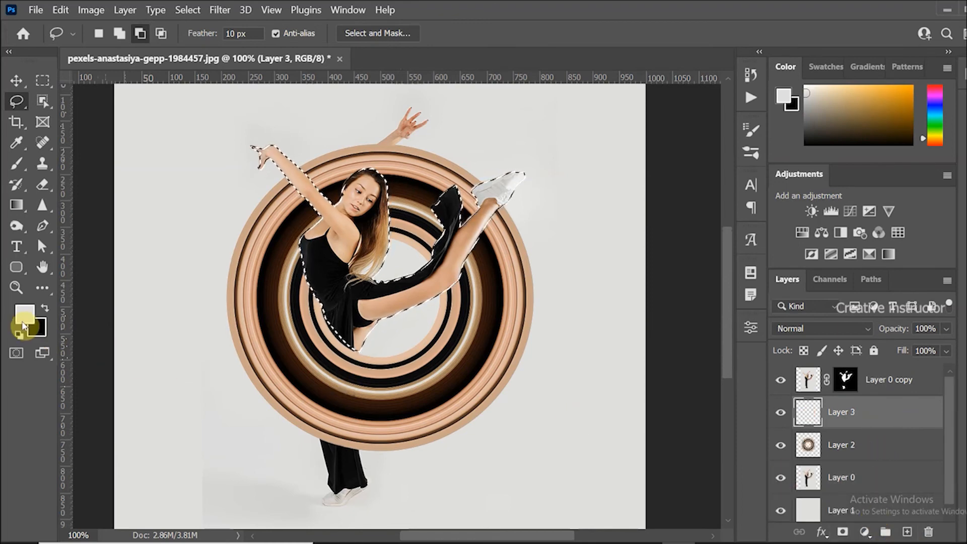
- Fill the dancer selection on the new layer with solid black foreground colour
left_click(25, 319)
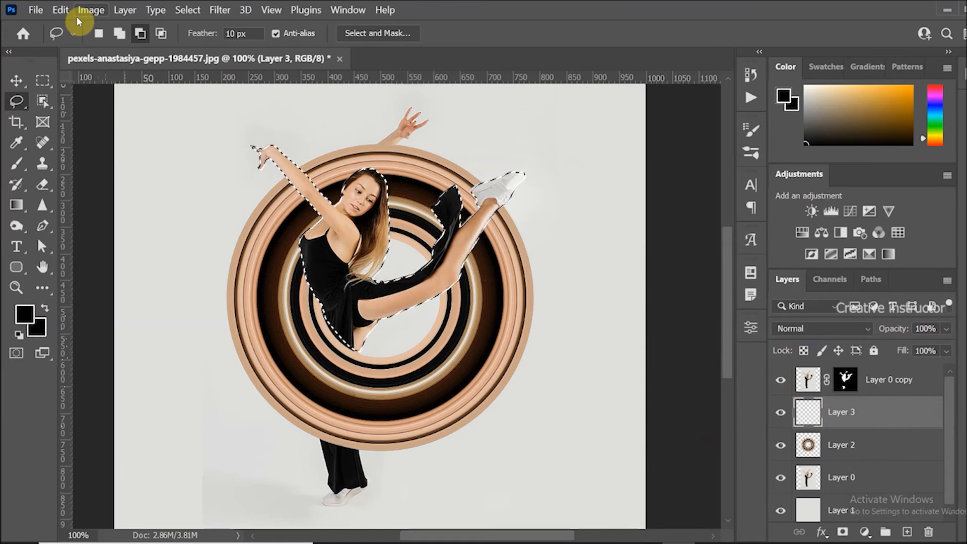
left_click(59, 10)
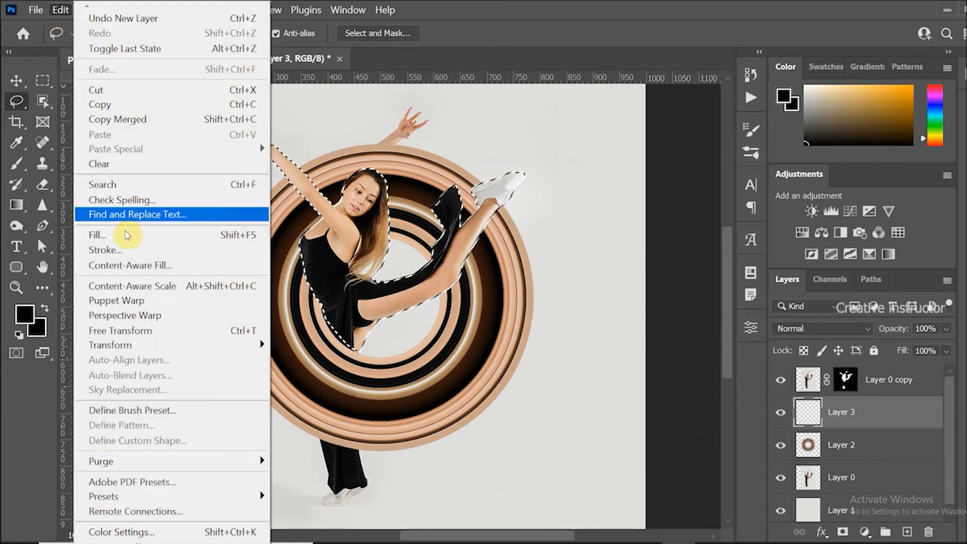
left_click(96, 235)
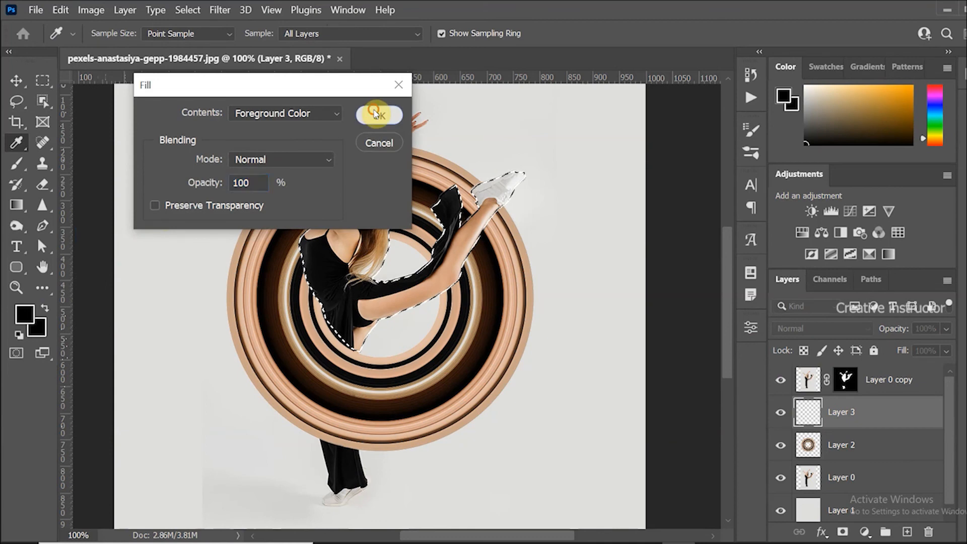
left_click(378, 115)
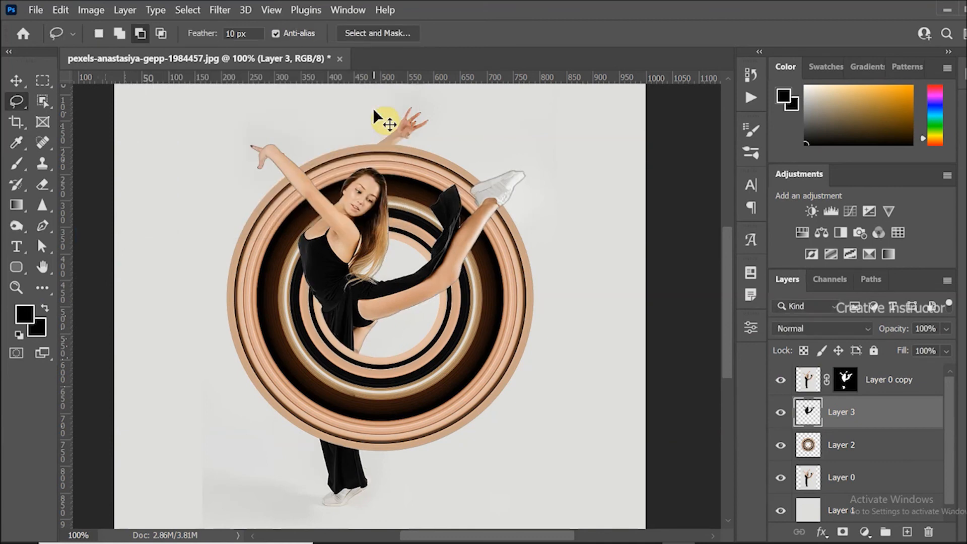
left_click(779, 379)
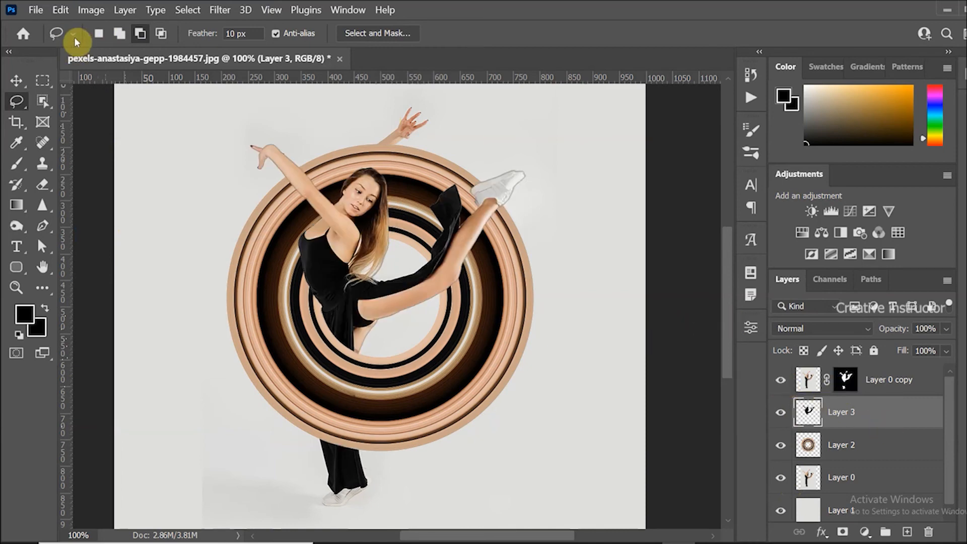
- Apply a Gaussian Blur of 8.2 px radius to the black silhouette layer
left_click(220, 10)
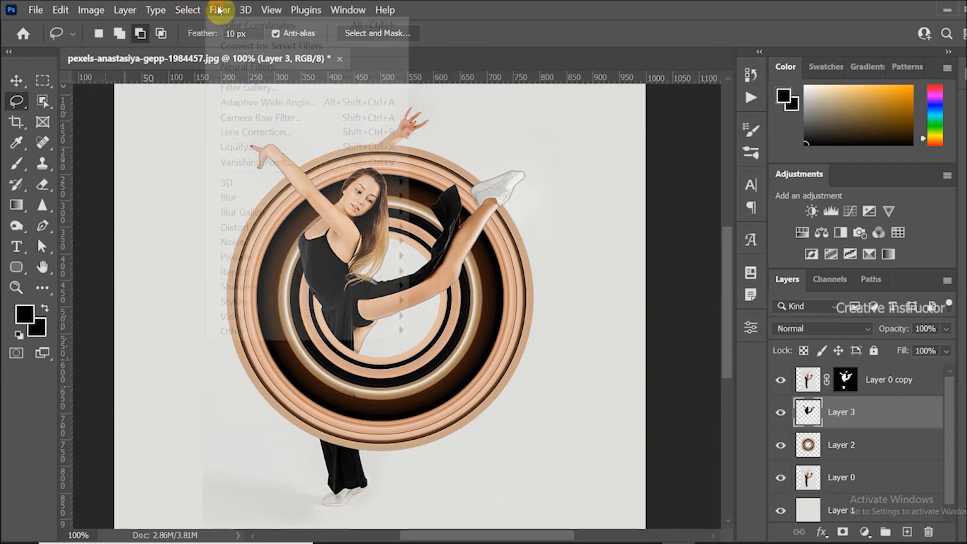
mouse_move(232, 196)
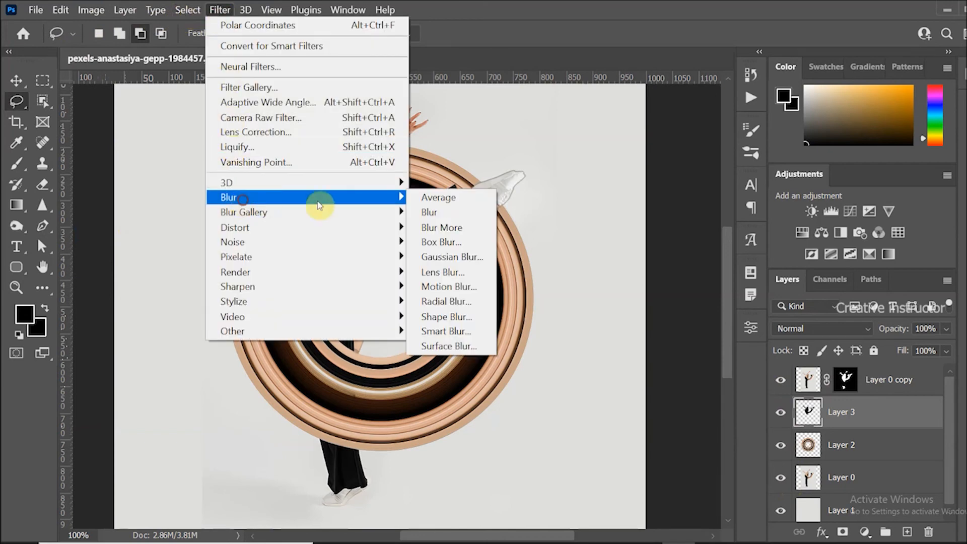
left_click(453, 257)
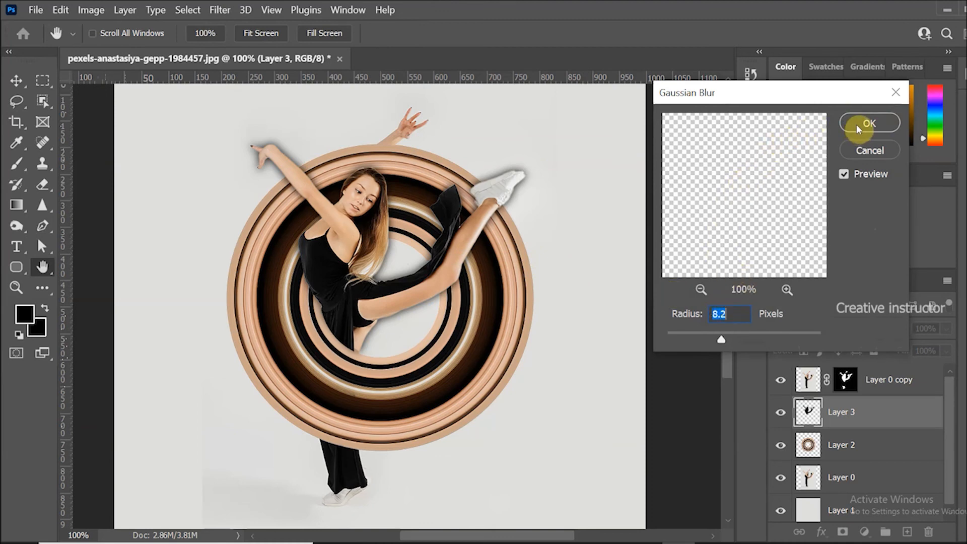
left_click(870, 122)
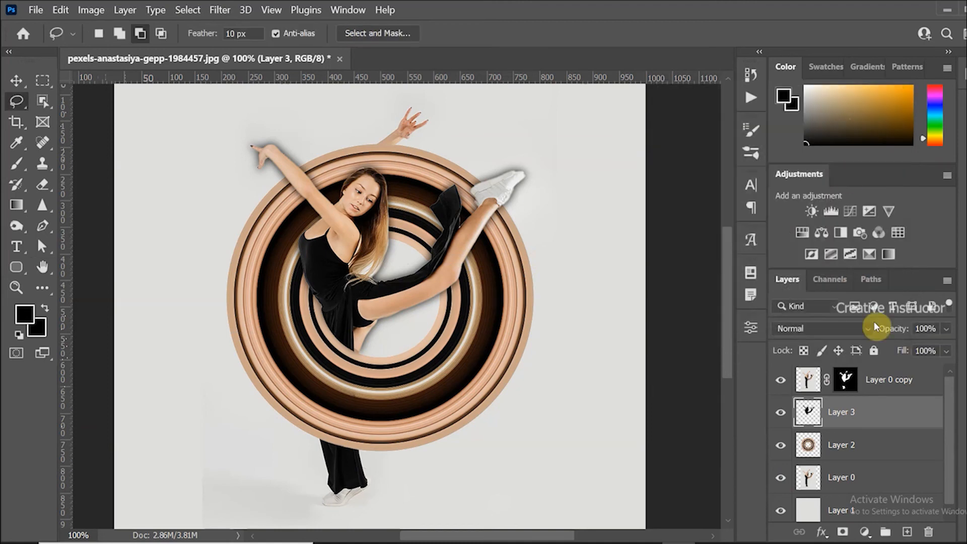
mouse_move(868, 404)
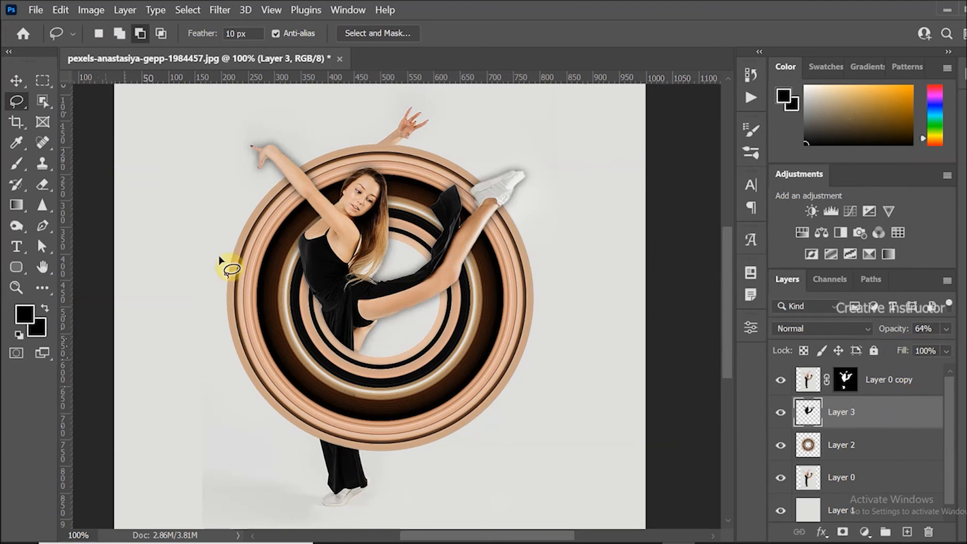
mouse_move(28, 149)
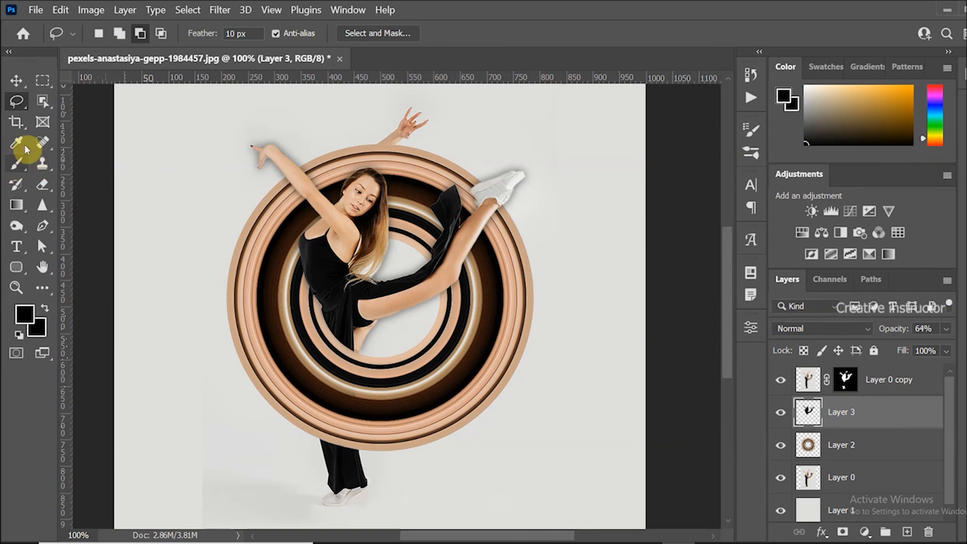
mouse_move(24, 103)
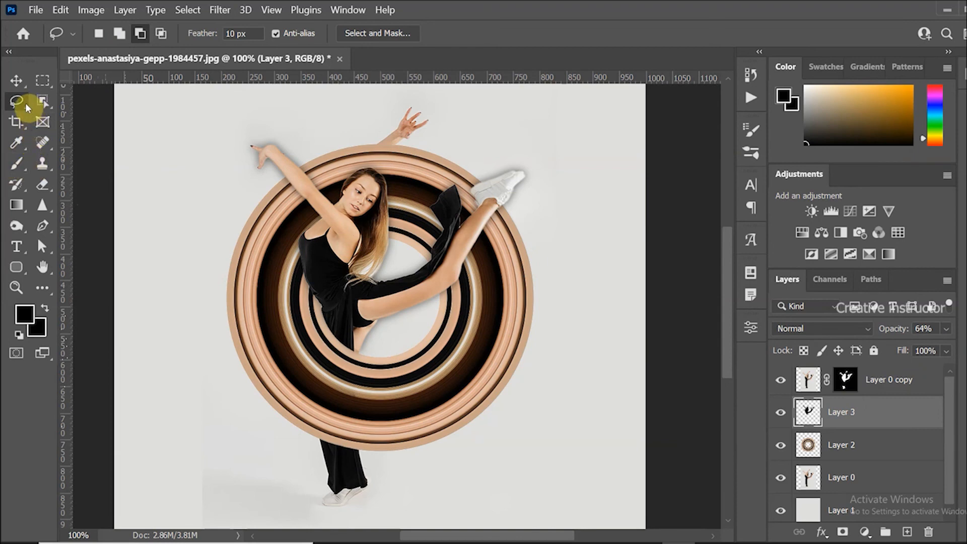
mouse_move(55, 119)
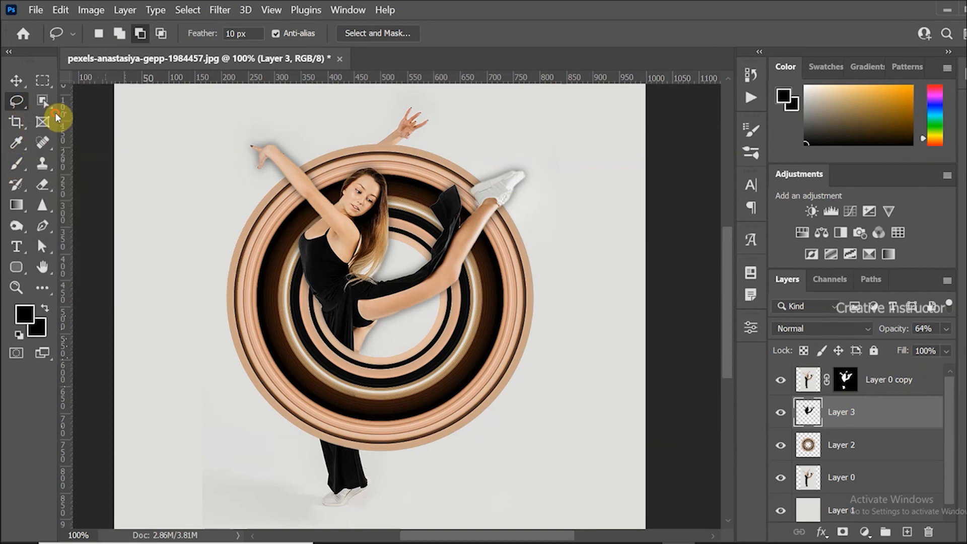
- Target the ring layer with the Move tool and nudge it slightly upward behind the dancer
left_click(17, 101)
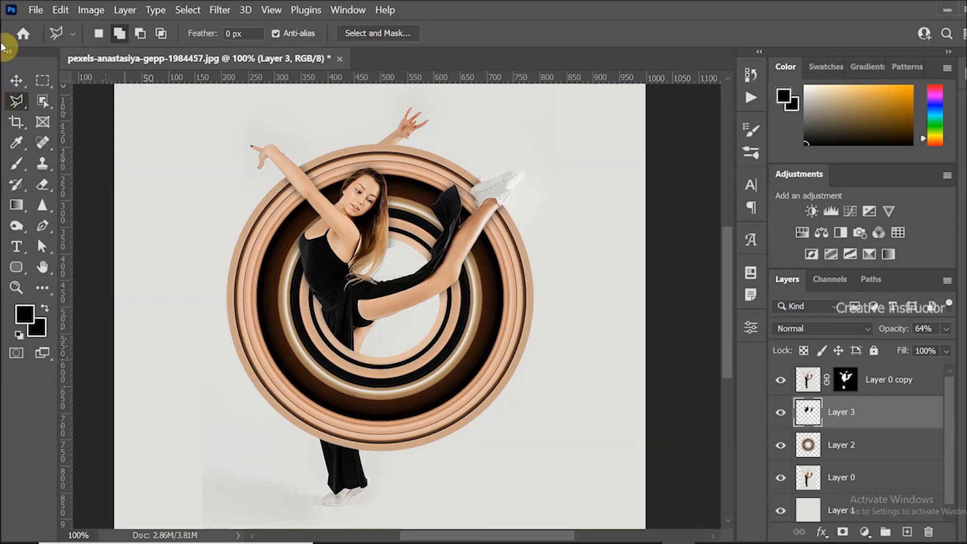
left_click(18, 81)
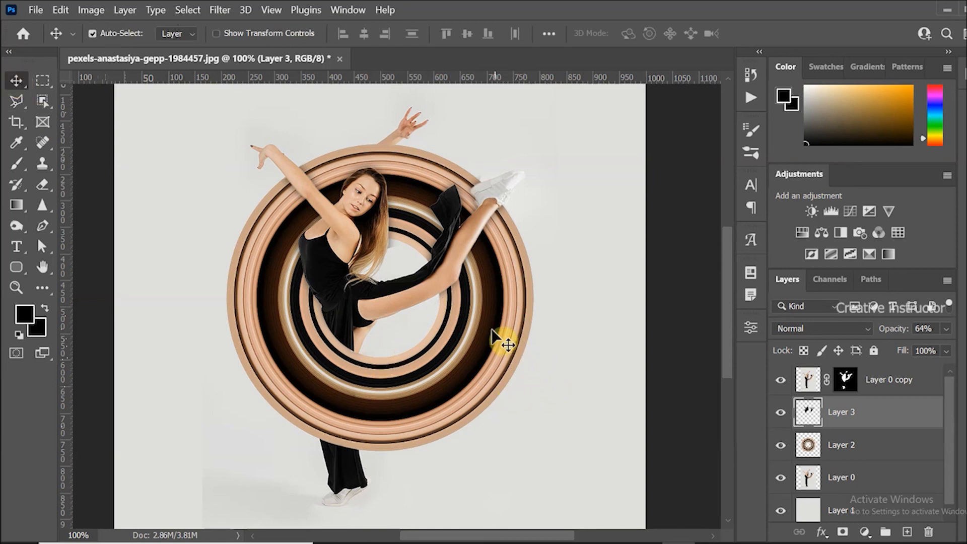
left_click(840, 444)
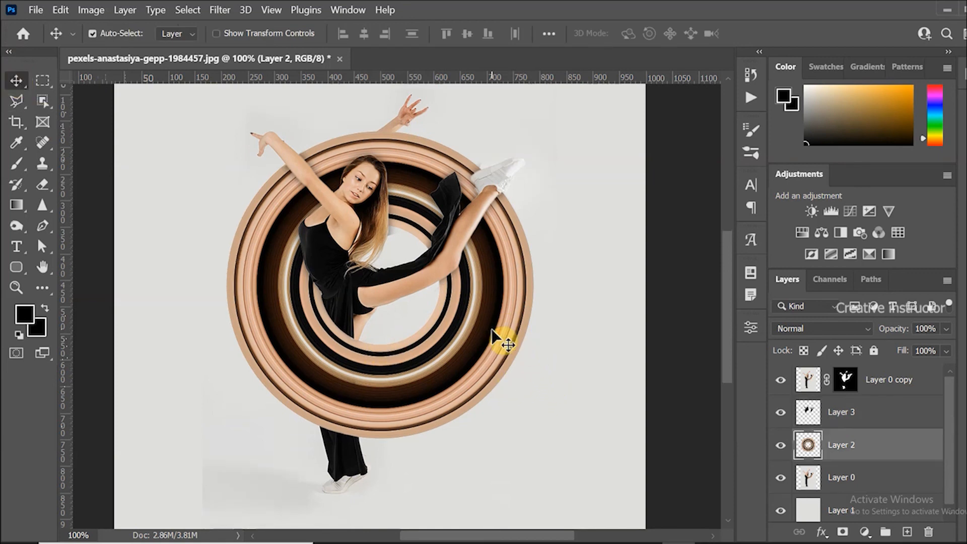